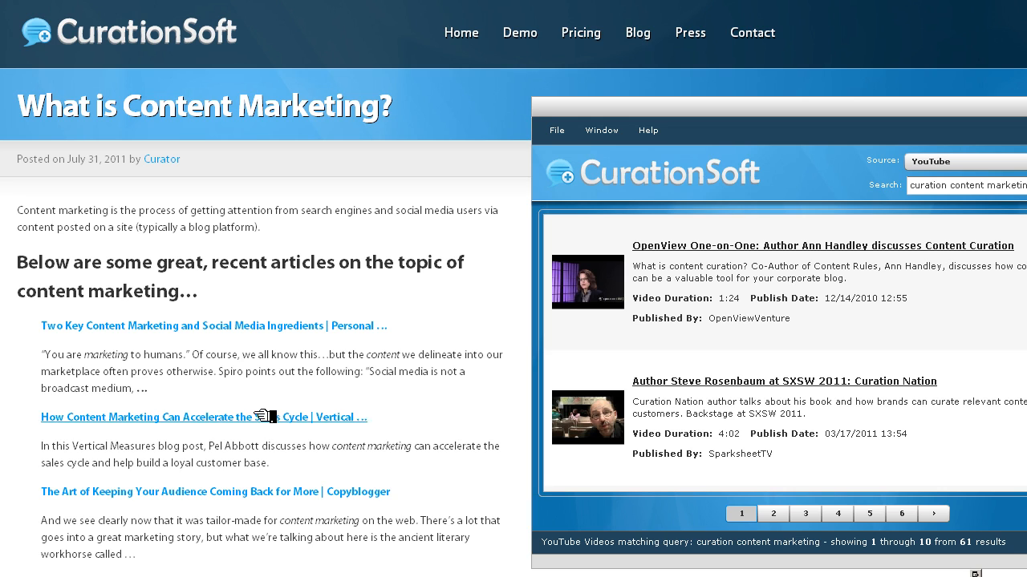
{"action": "mouse_move", "coordinate": [361, 271]}
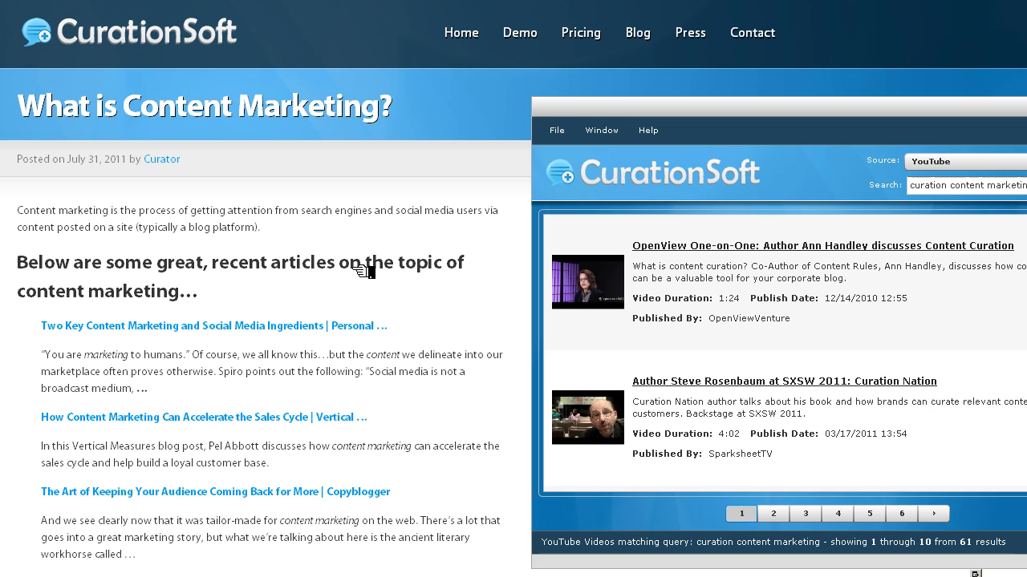
{"action": "mouse_move", "coordinate": [99, 237]}
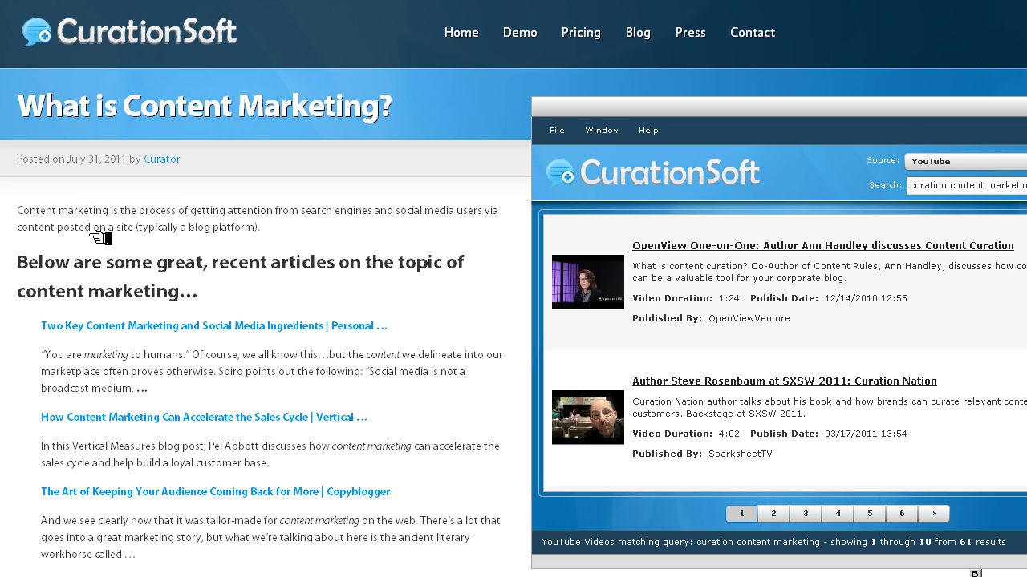
{"action": "mouse_move", "coordinate": [343, 224]}
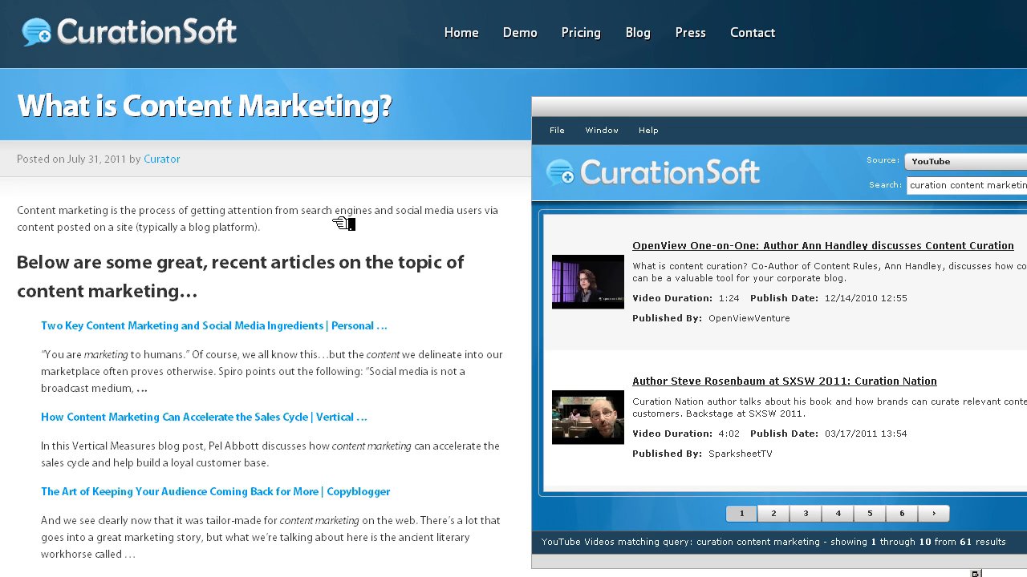
{"action": "mouse_move", "coordinate": [299, 231]}
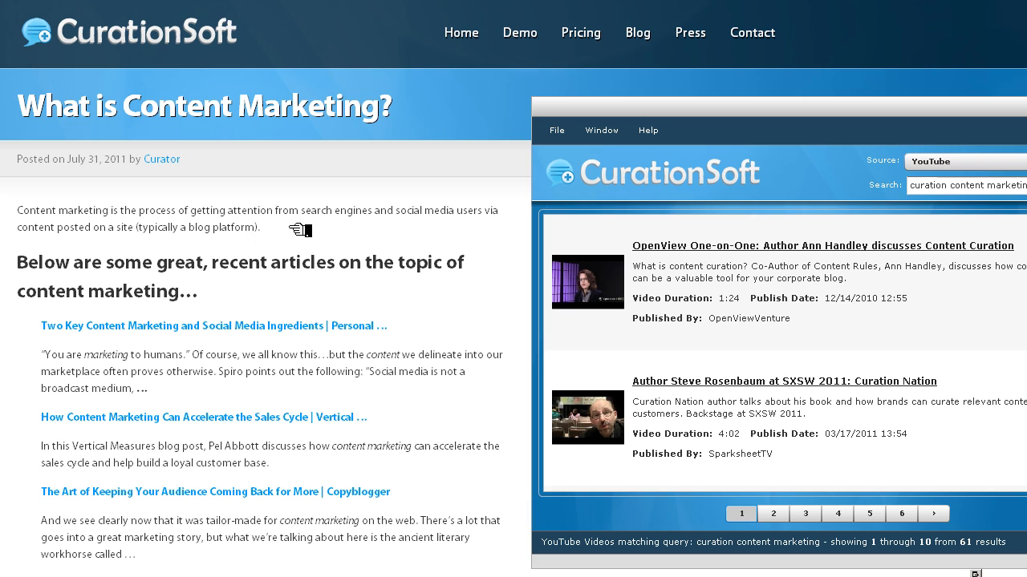
Select the post's opening paragraph and scroll to the Curation Expert Videos section
{"action": "double_click", "coordinate": [257, 218]}
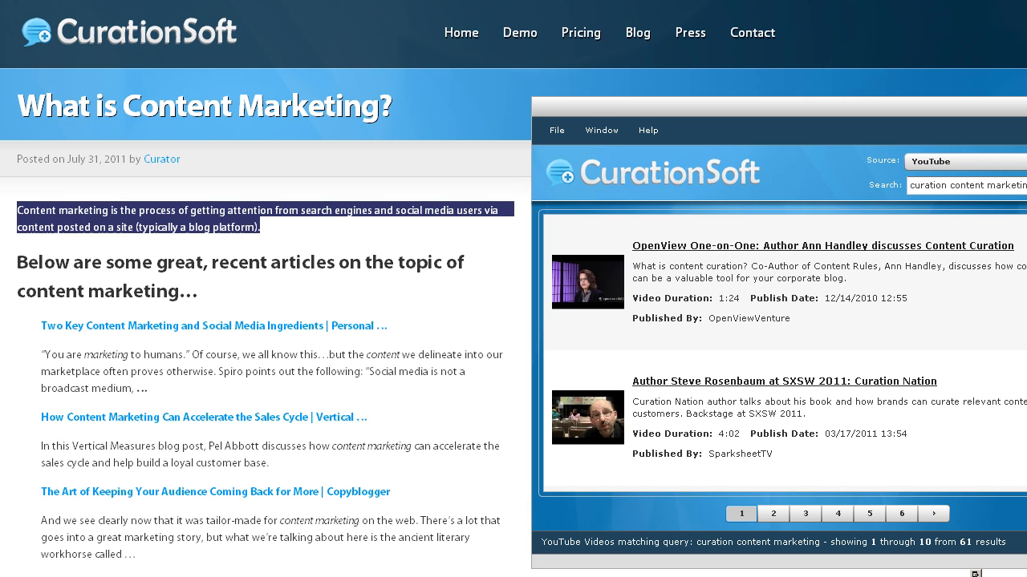
{"action": "scroll", "scroll_direction": "down", "scroll_amount": 3}
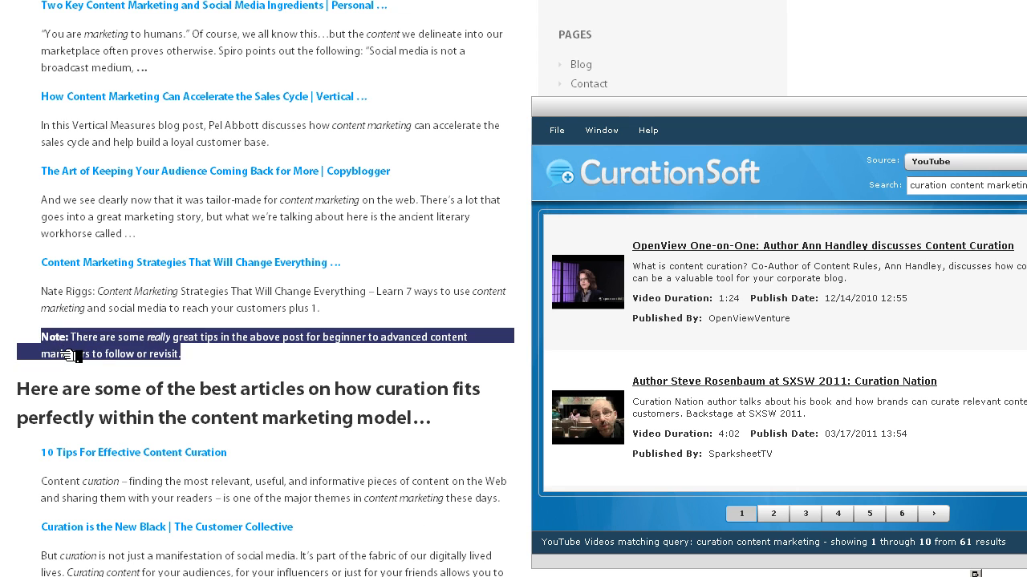
{"action": "scroll", "scroll_direction": "up", "scroll_amount": 3}
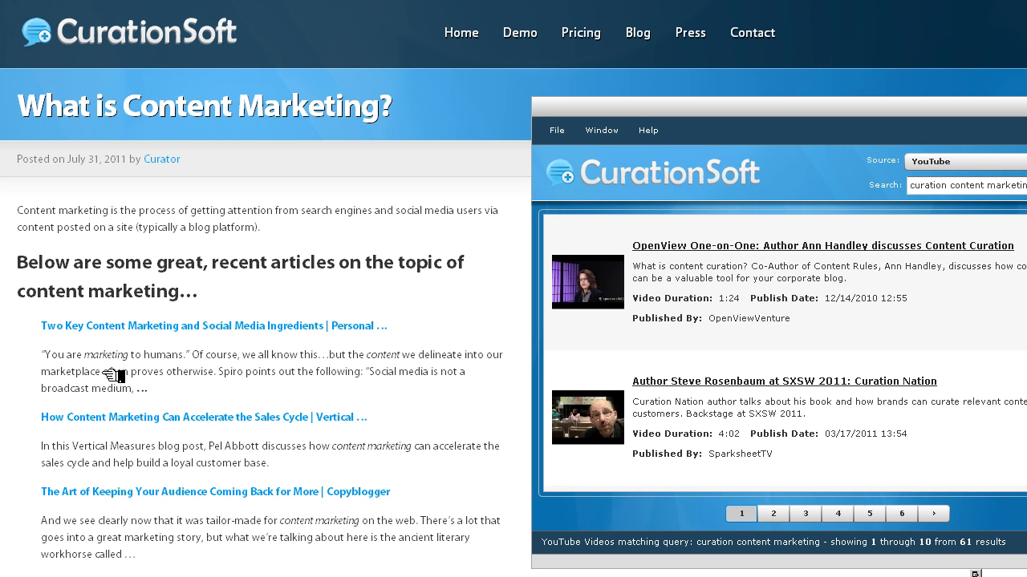
{"action": "mouse_move", "coordinate": [334, 276]}
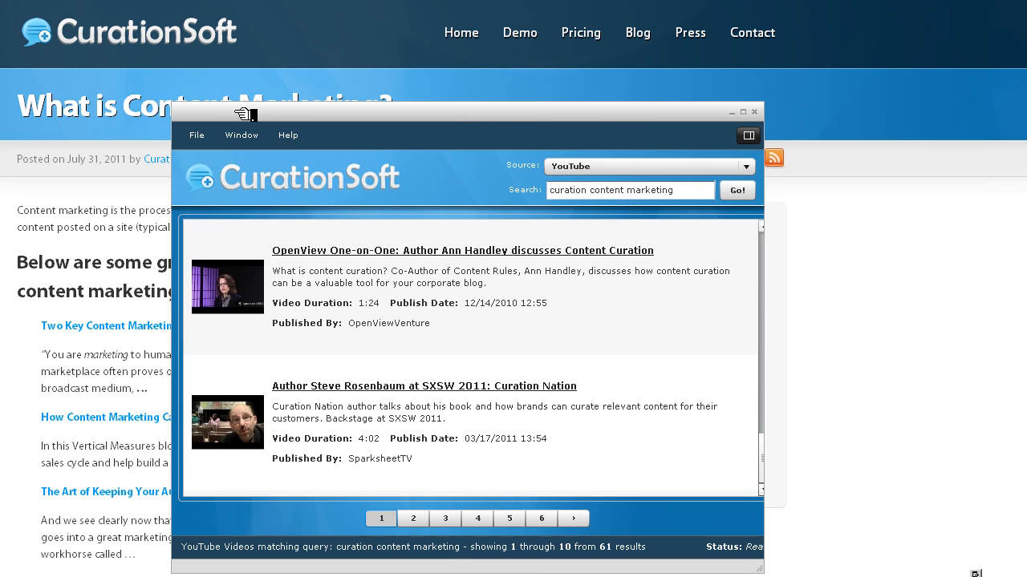
{"action": "mouse_move", "coordinate": [416, 266]}
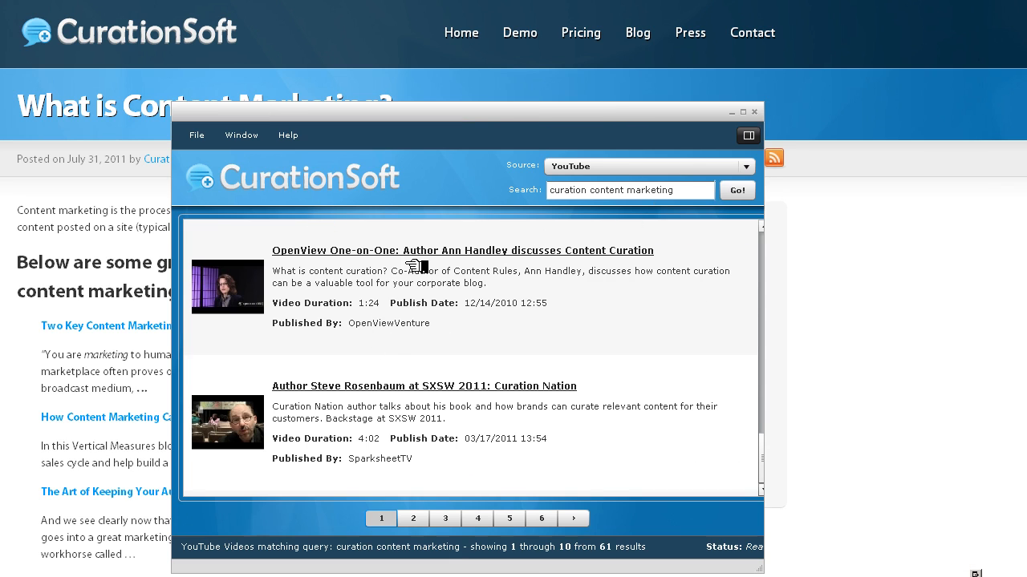
{"action": "mouse_move", "coordinate": [324, 420]}
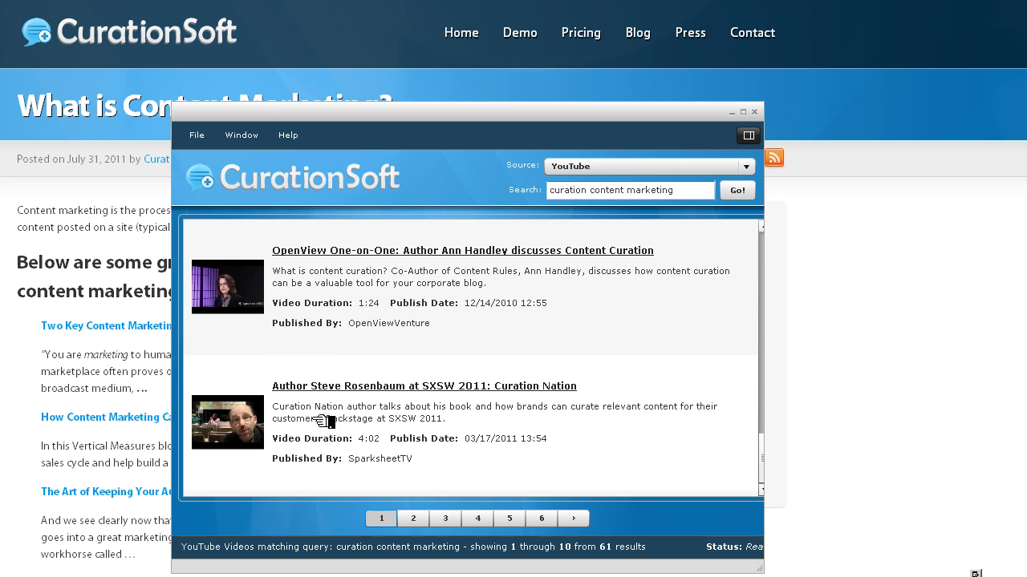
{"action": "scroll", "scroll_direction": "down", "scroll_amount": 3}
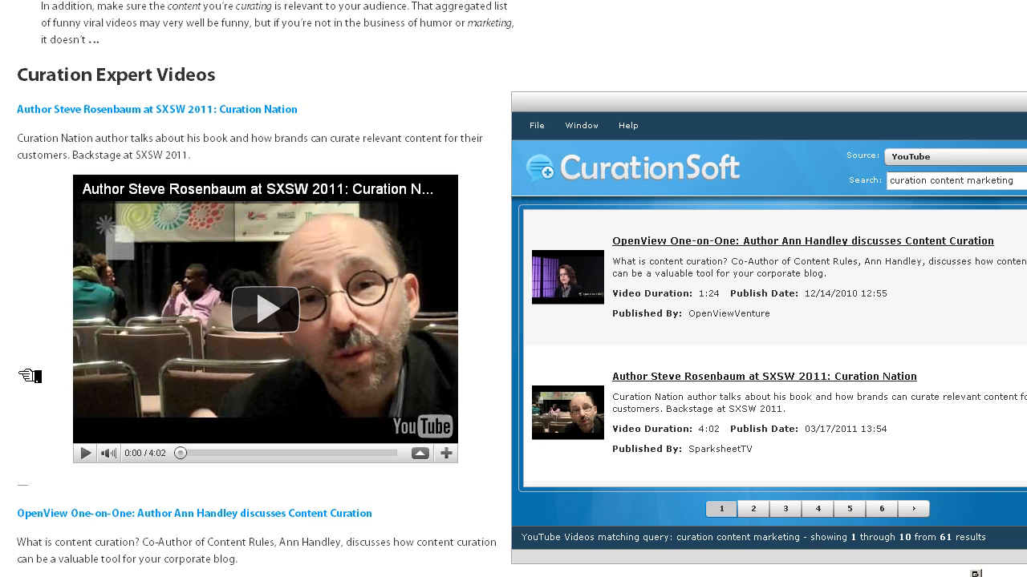
{"action": "scroll", "scroll_direction": "down", "scroll_amount": 3}
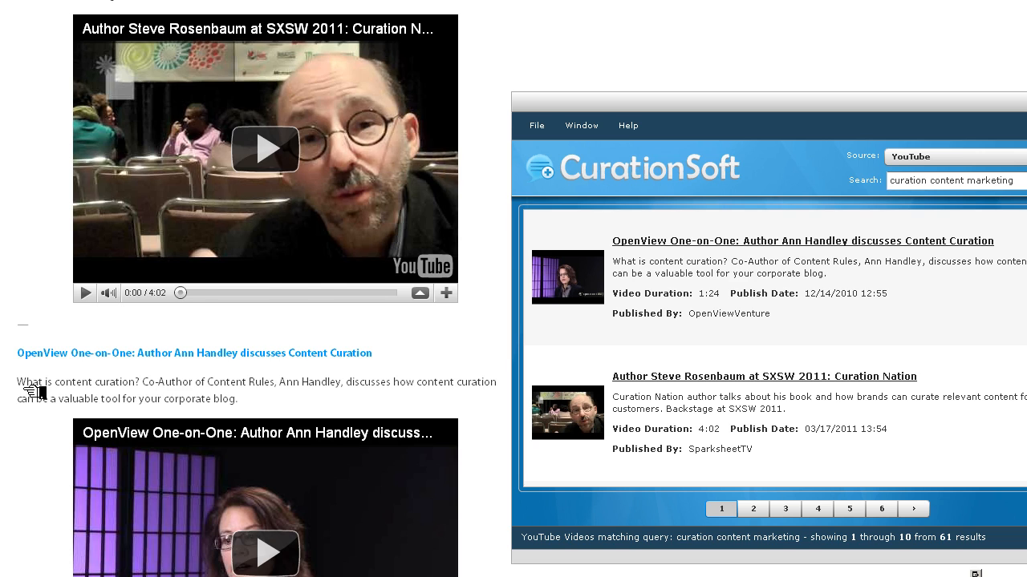
{"action": "mouse_move", "coordinate": [40, 490]}
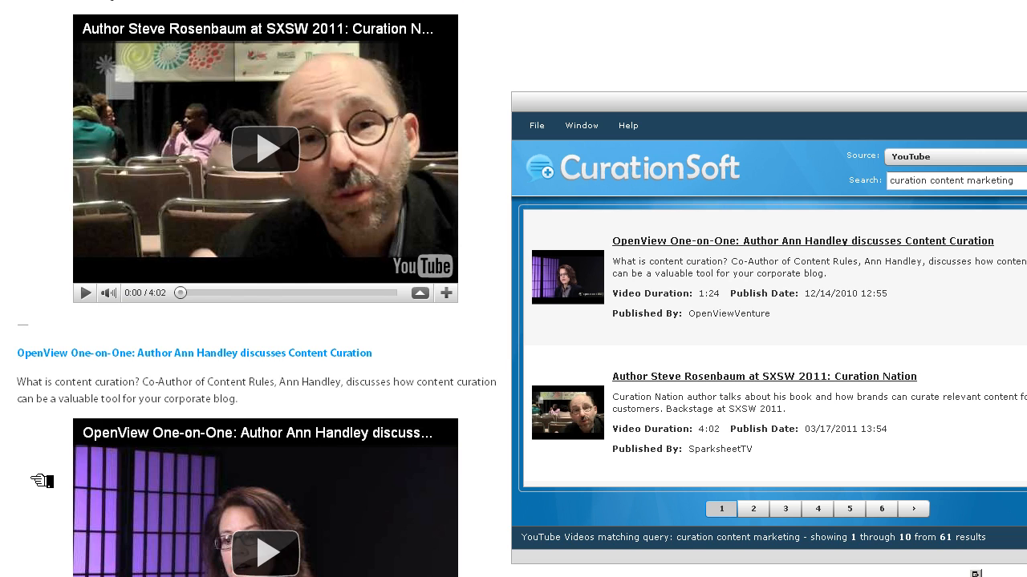
{"action": "scroll", "scroll_direction": "down", "scroll_amount": 3}
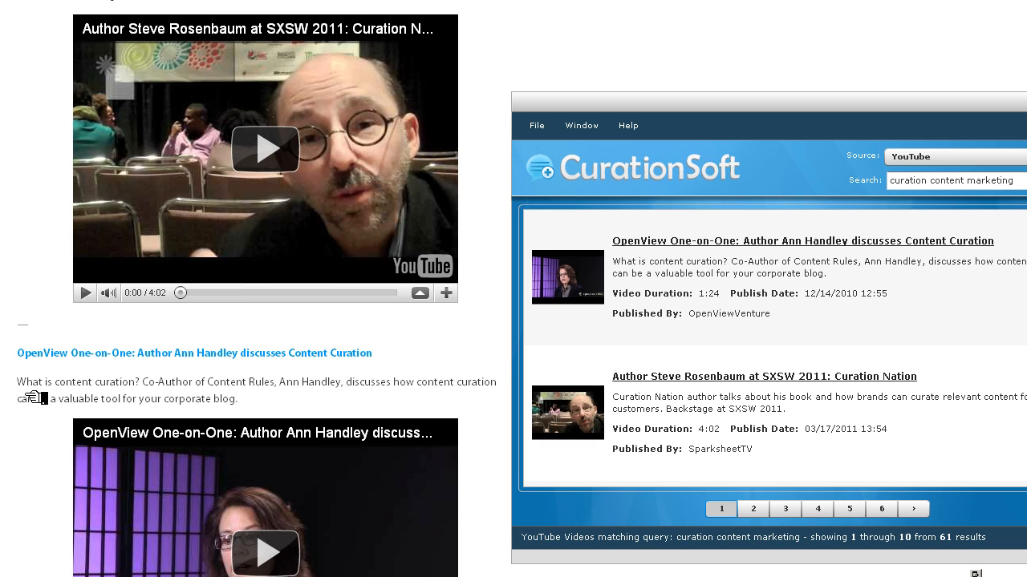
{"action": "scroll", "scroll_direction": "up", "scroll_amount": 3}
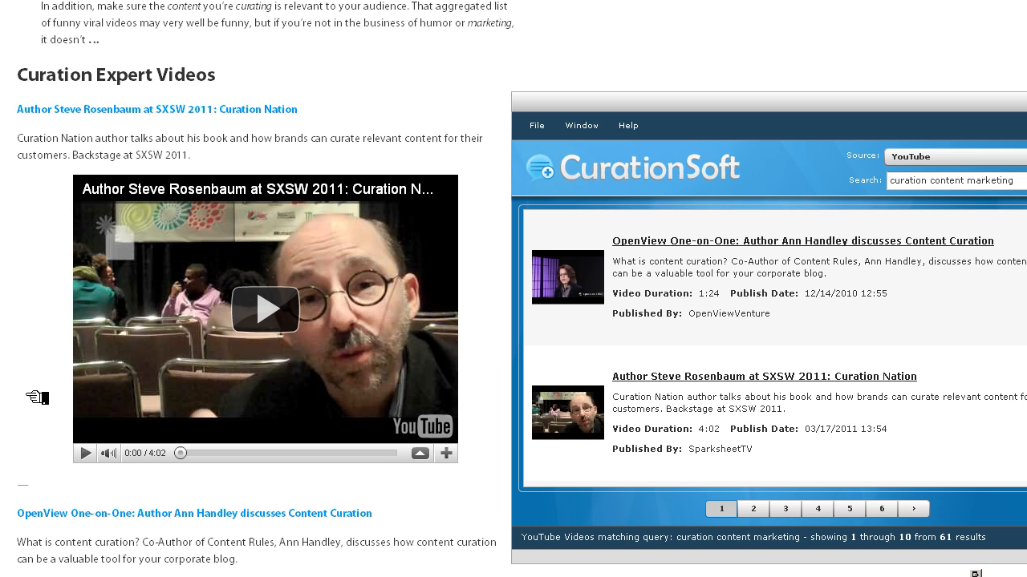
{"action": "scroll", "scroll_direction": "down", "scroll_amount": 3}
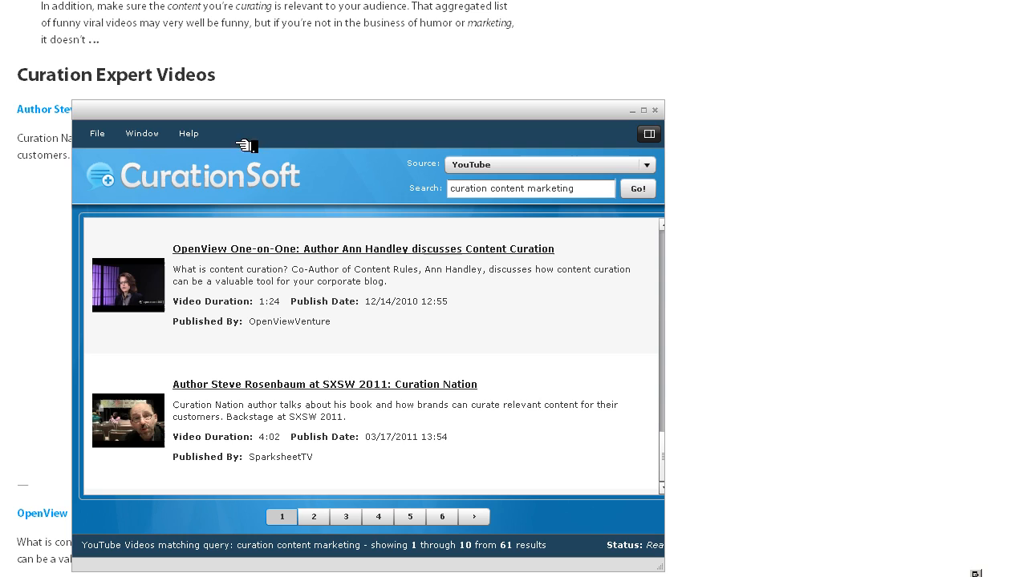
{"action": "mouse_move", "coordinate": [469, 216]}
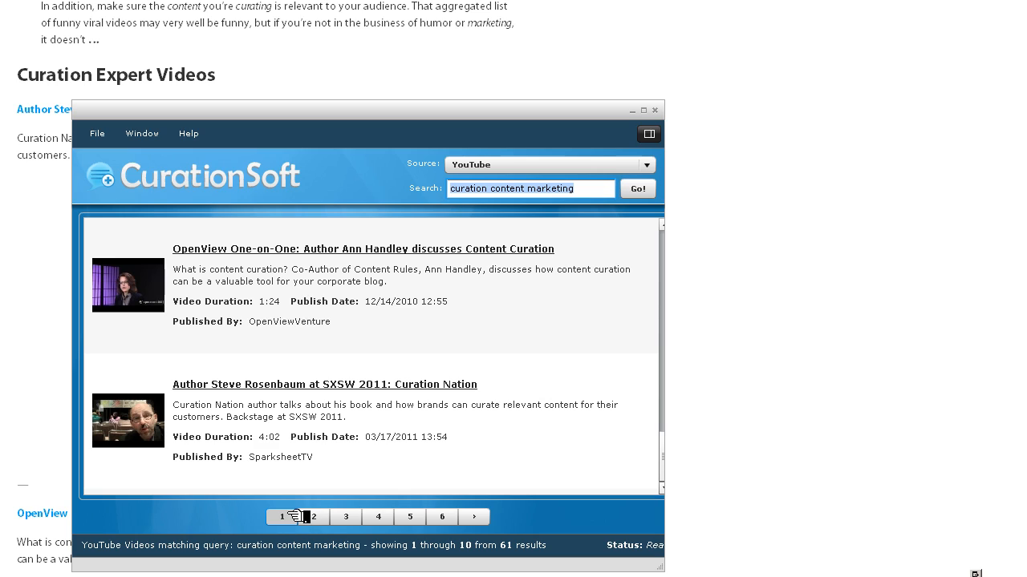
{"action": "mouse_move", "coordinate": [295, 517]}
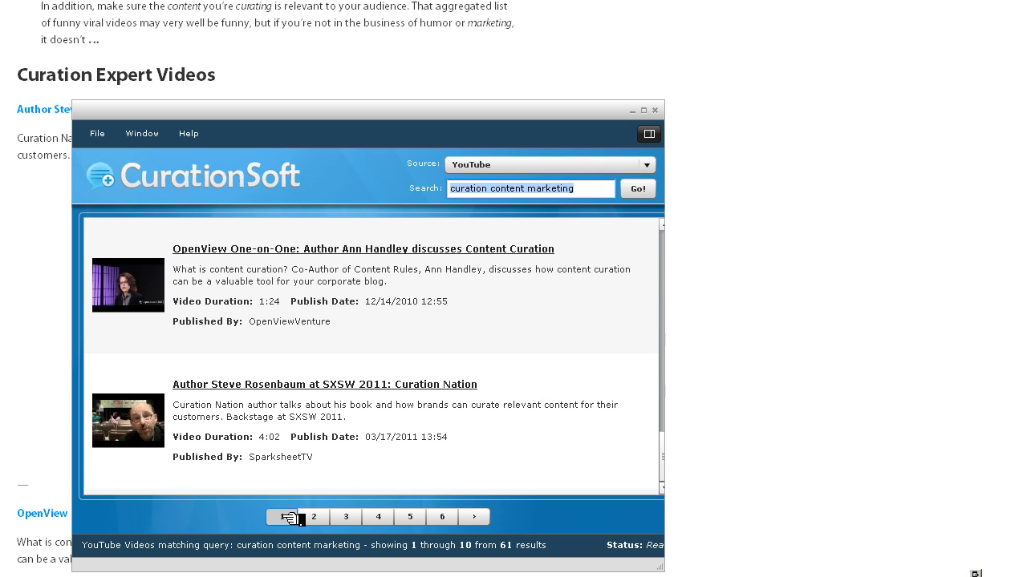
{"action": "mouse_move", "coordinate": [312, 430]}
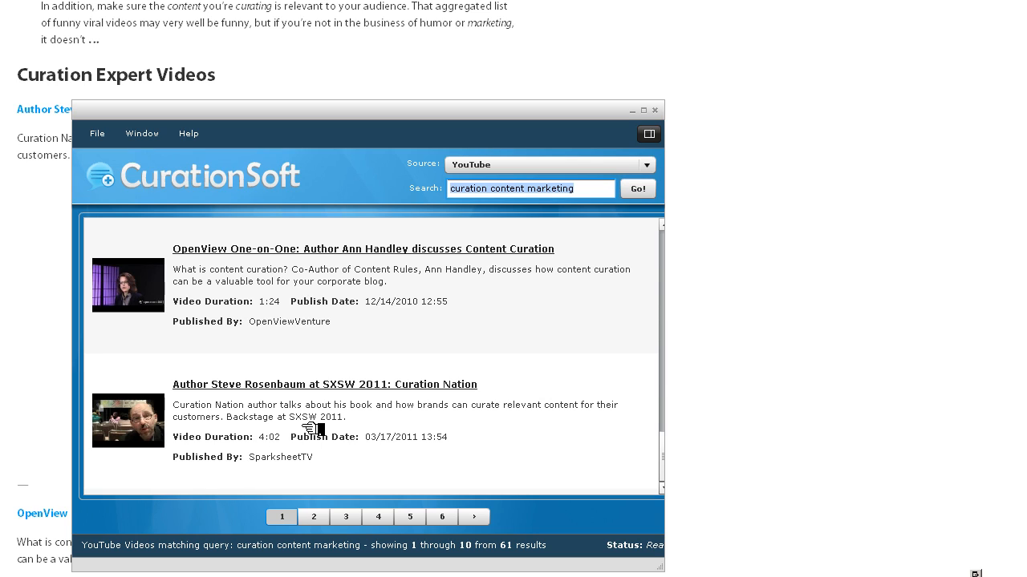
{"action": "mouse_move", "coordinate": [148, 429]}
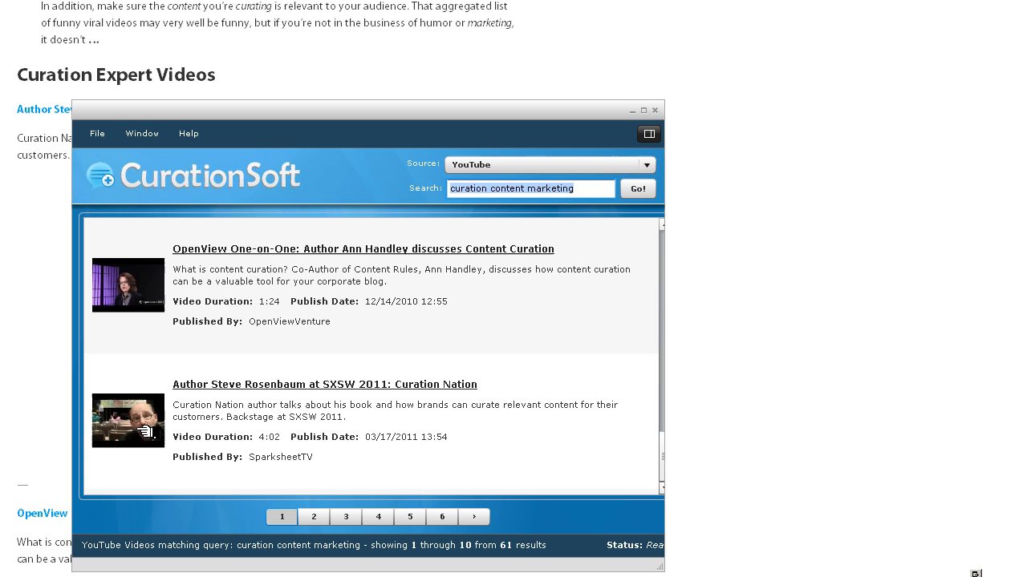
{"action": "mouse_move", "coordinate": [398, 350]}
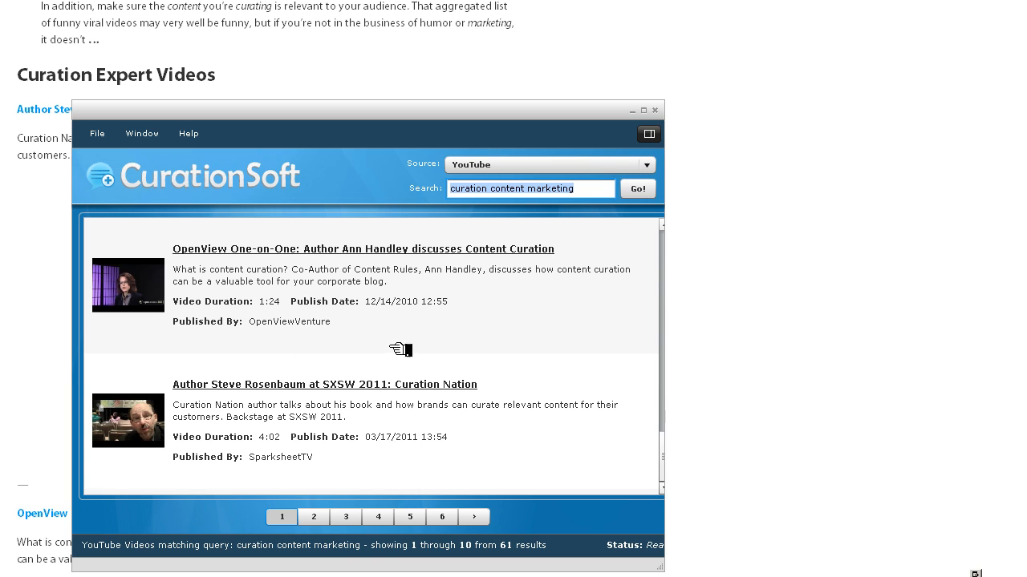
{"action": "mouse_move", "coordinate": [286, 408]}
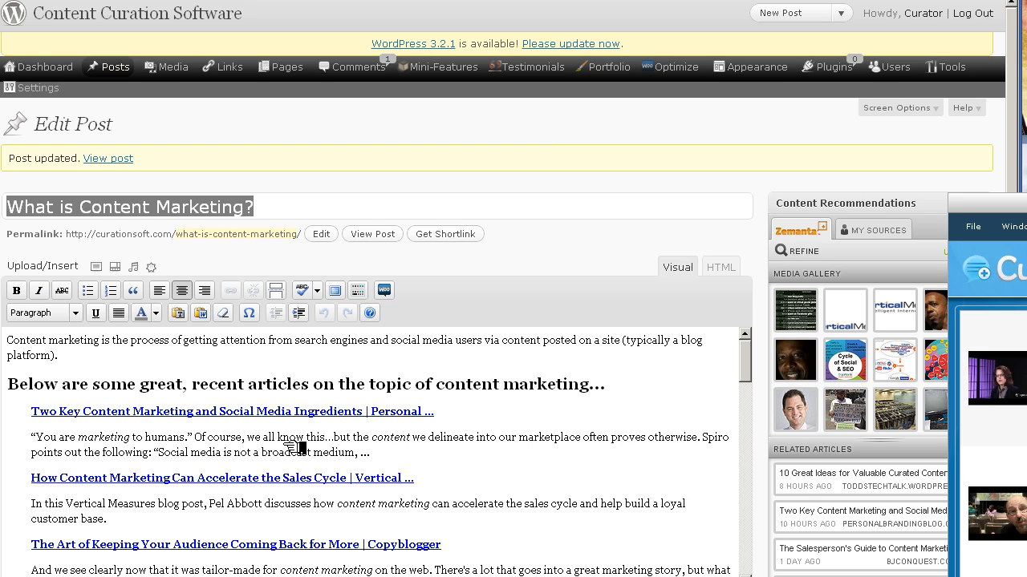
{"action": "mouse_move", "coordinate": [324, 430]}
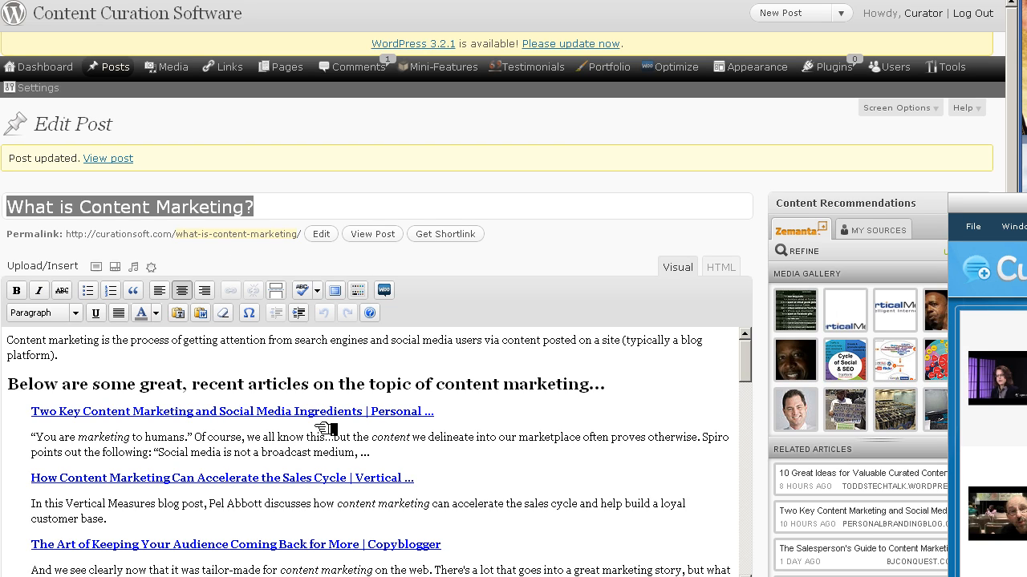
{"action": "mouse_move", "coordinate": [329, 362]}
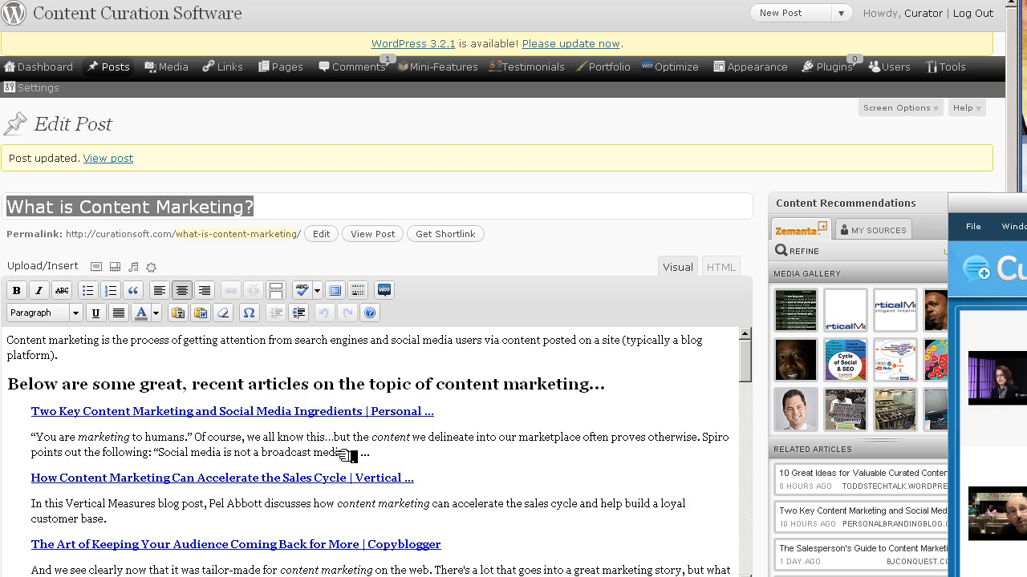
Switch the post editor to its HTML source view showing the curated links as markup
{"action": "left_click", "coordinate": [718, 266]}
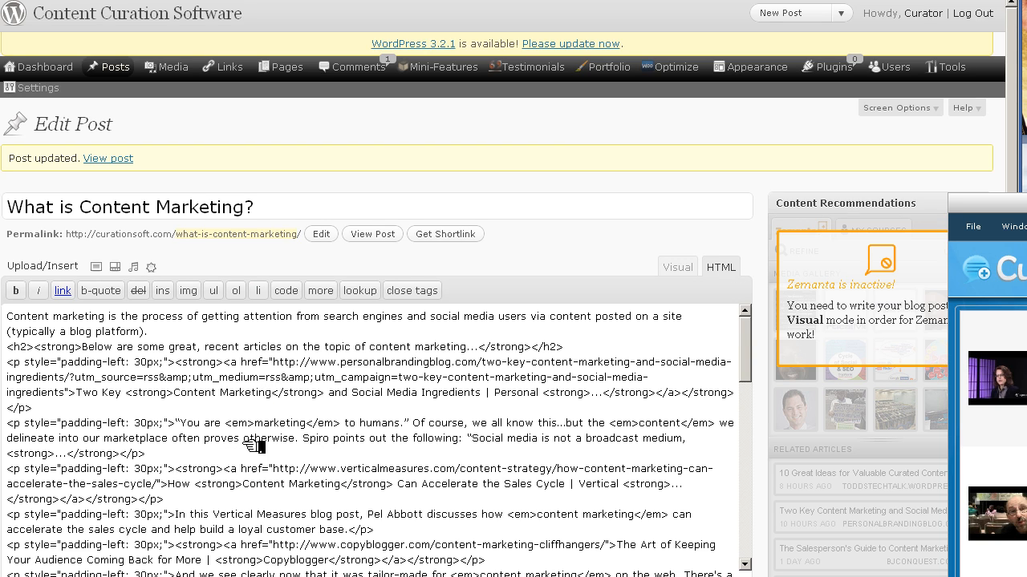
{"action": "mouse_move", "coordinate": [258, 378]}
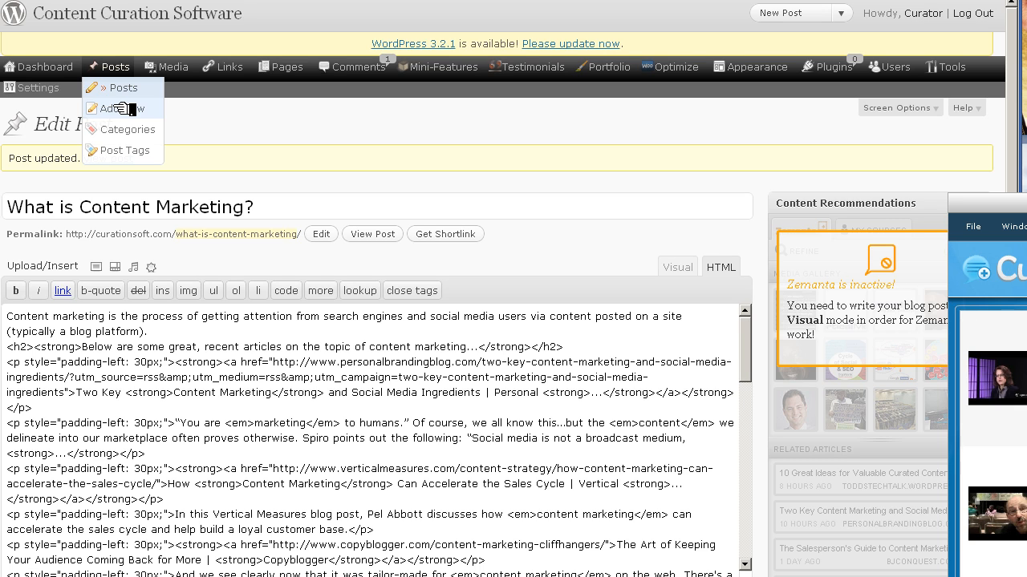
Start a new post titled 'What is Content Marketing' with 'definition' as its body text
{"action": "left_click", "coordinate": [118, 109]}
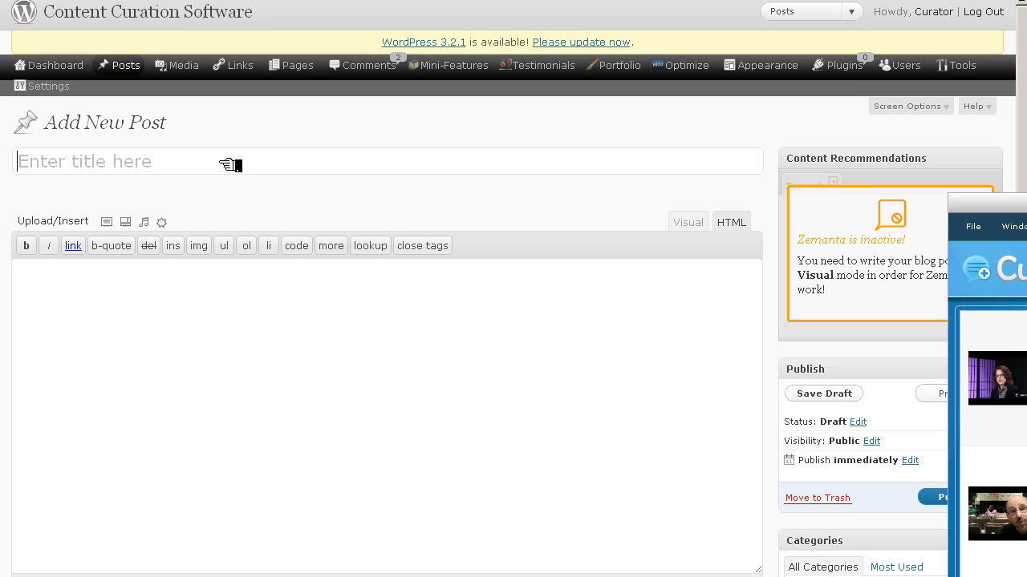
{"action": "type", "text": "What is Con"}
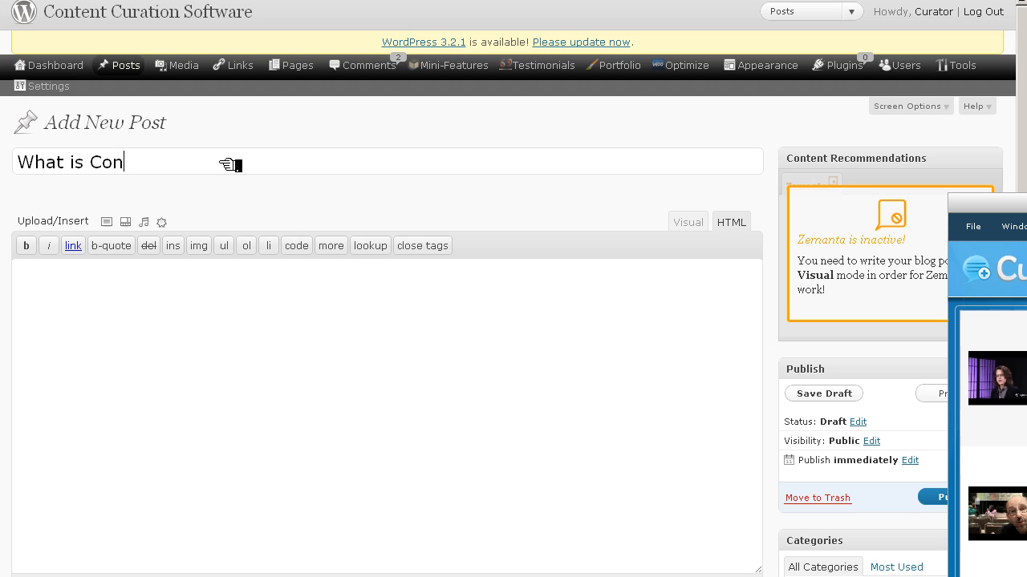
{"action": "type", "text": "tent Marketing"}
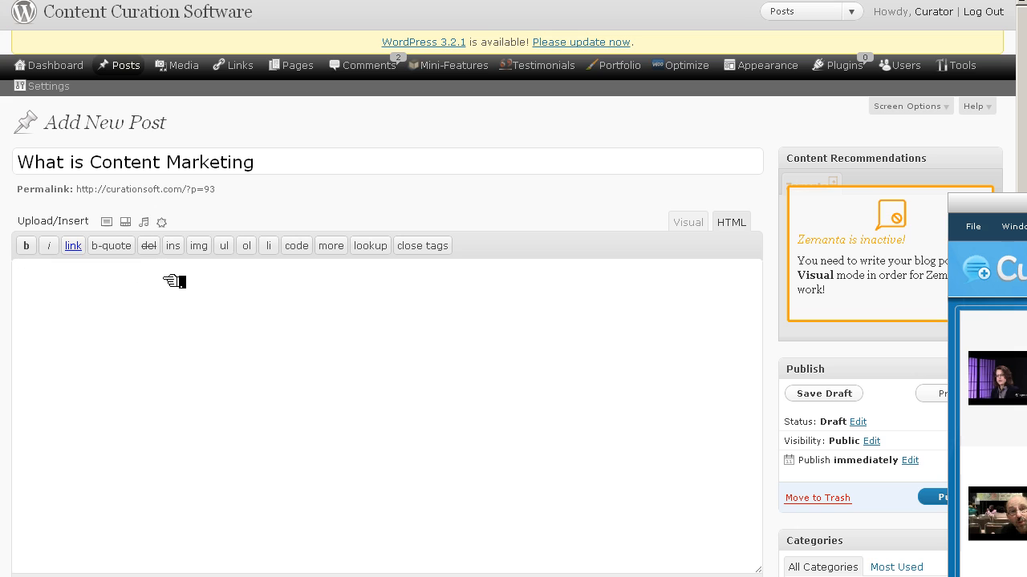
{"action": "type", "text": "definitio"}
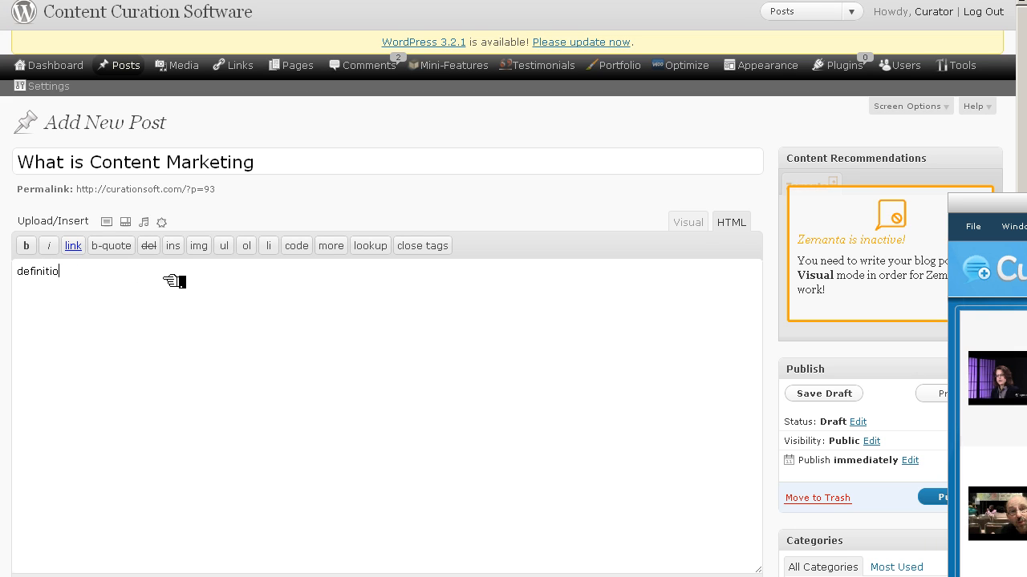
{"action": "type", "text": "n"}
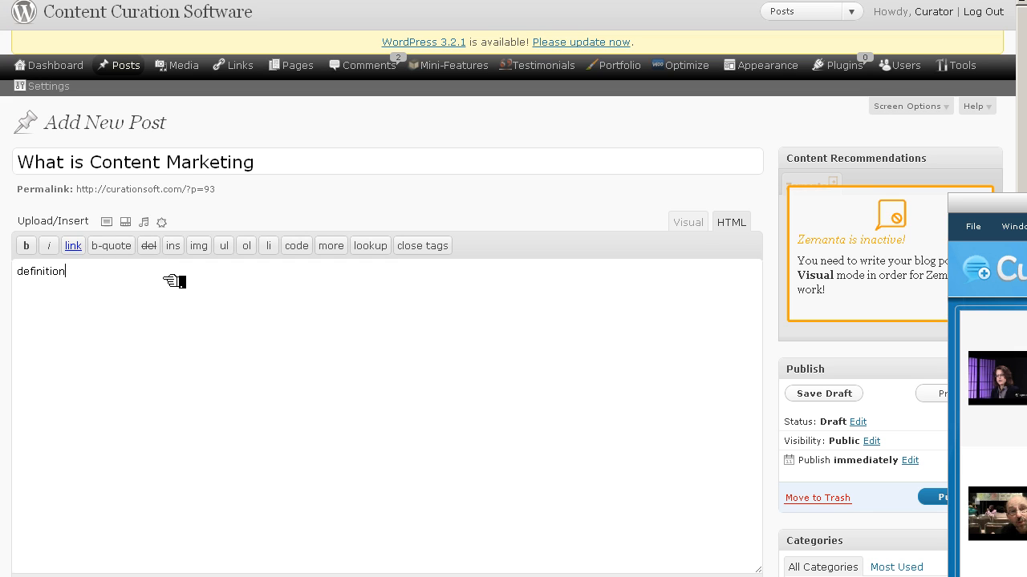
{"action": "key", "text": "Return"}
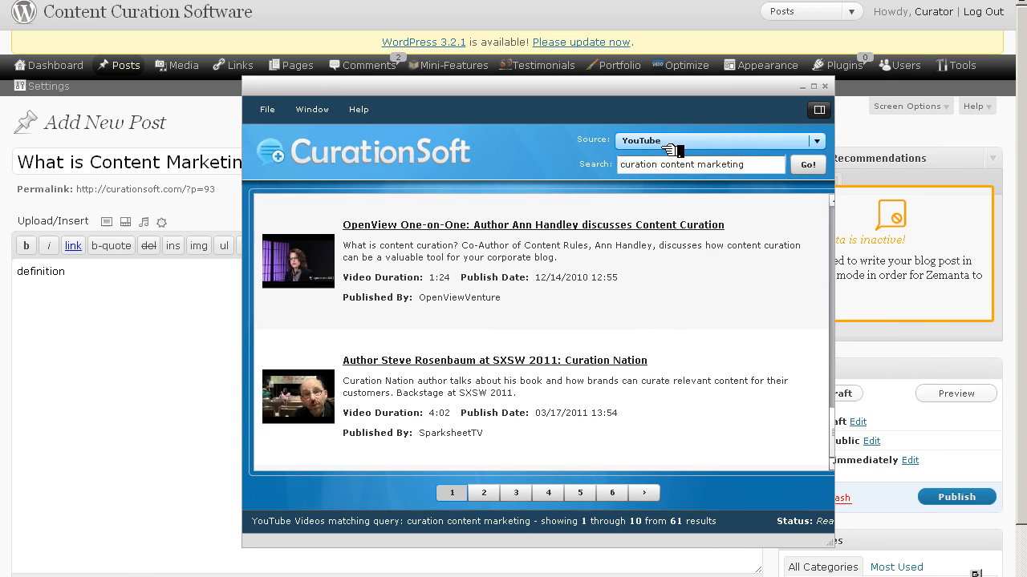
Search Google Blog Search for 'content marketing' to list matching blog articles
{"action": "left_click", "coordinate": [718, 141]}
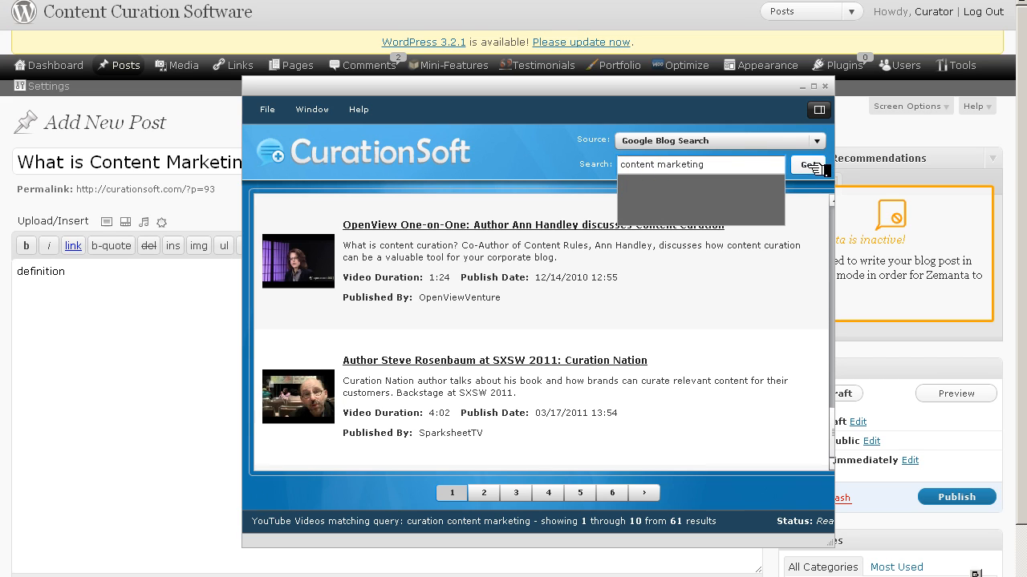
{"action": "left_click", "coordinate": [809, 163]}
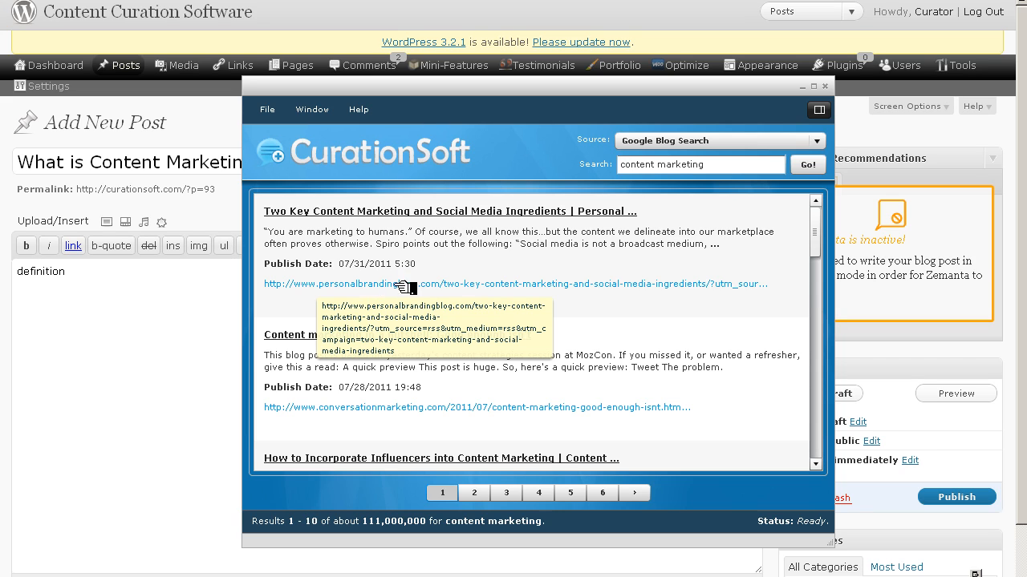
{"action": "mouse_move", "coordinate": [308, 208]}
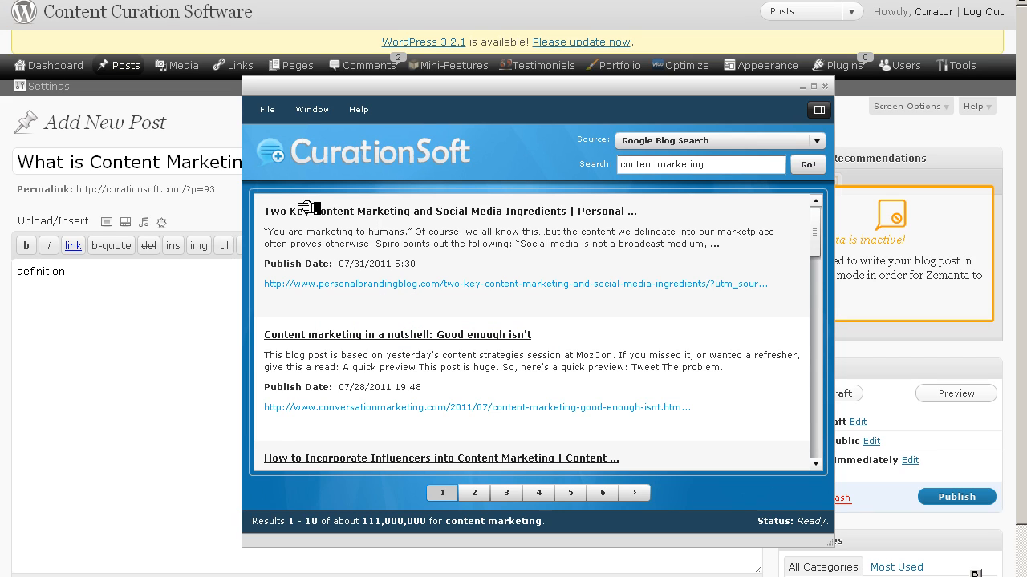
{"action": "mouse_move", "coordinate": [513, 235]}
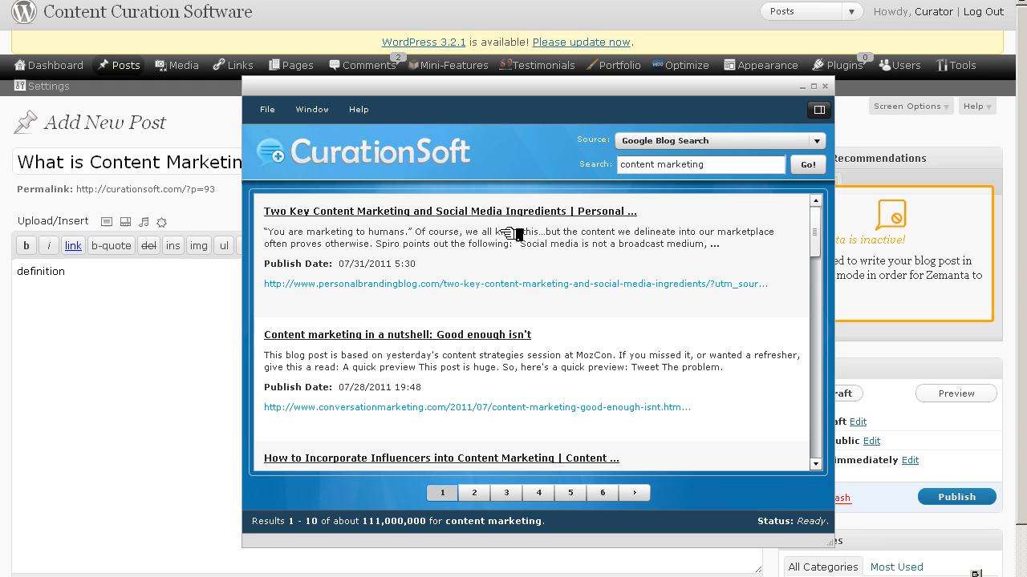
{"action": "mouse_move", "coordinate": [481, 96]}
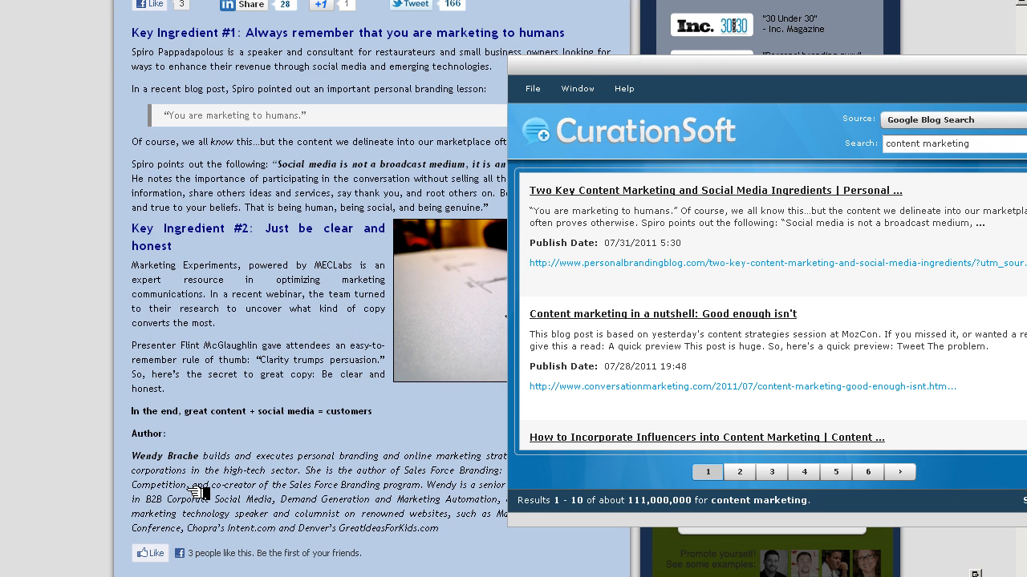
Scroll through the Two Key Content Marketing and Social Media Ingredients article
{"action": "scroll", "scroll_direction": "up", "scroll_amount": 3}
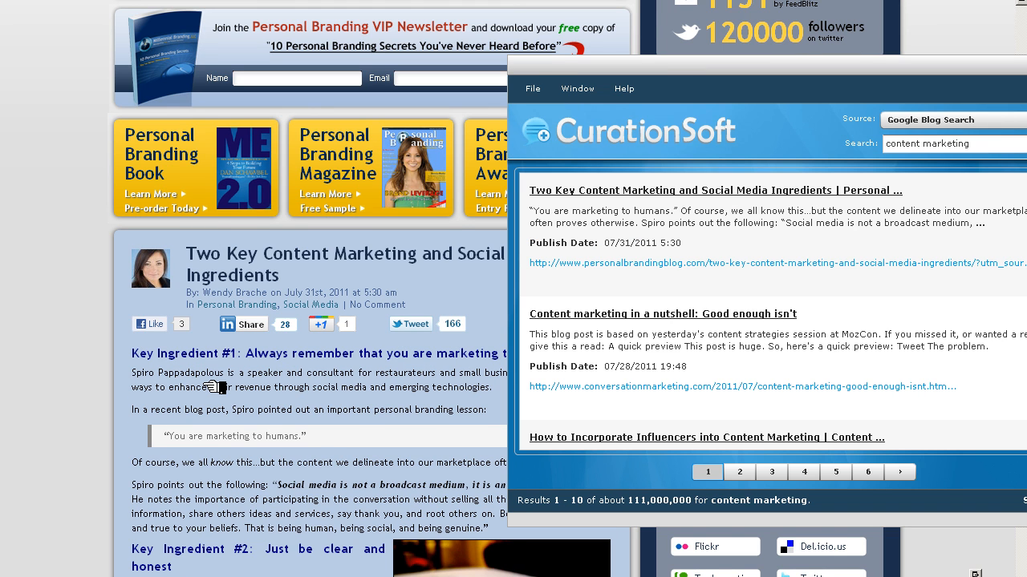
{"action": "mouse_move", "coordinate": [215, 395]}
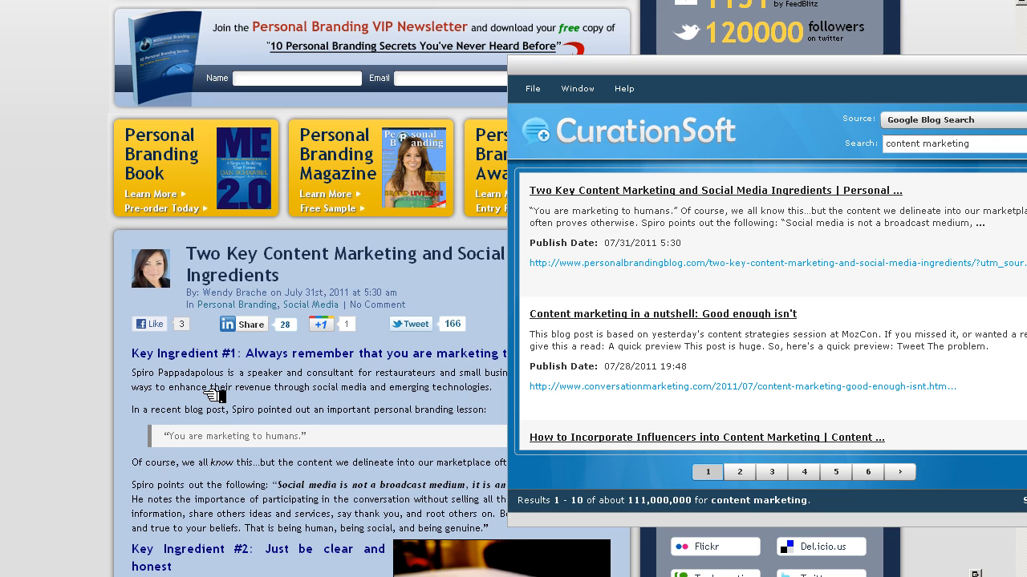
{"action": "mouse_move", "coordinate": [215, 395]}
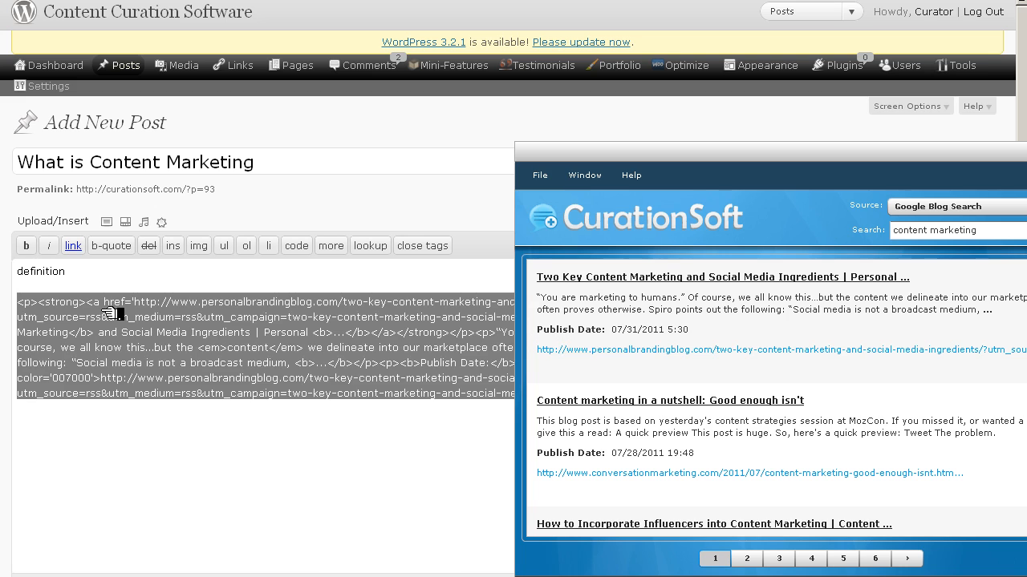
{"action": "mouse_move", "coordinate": [206, 393]}
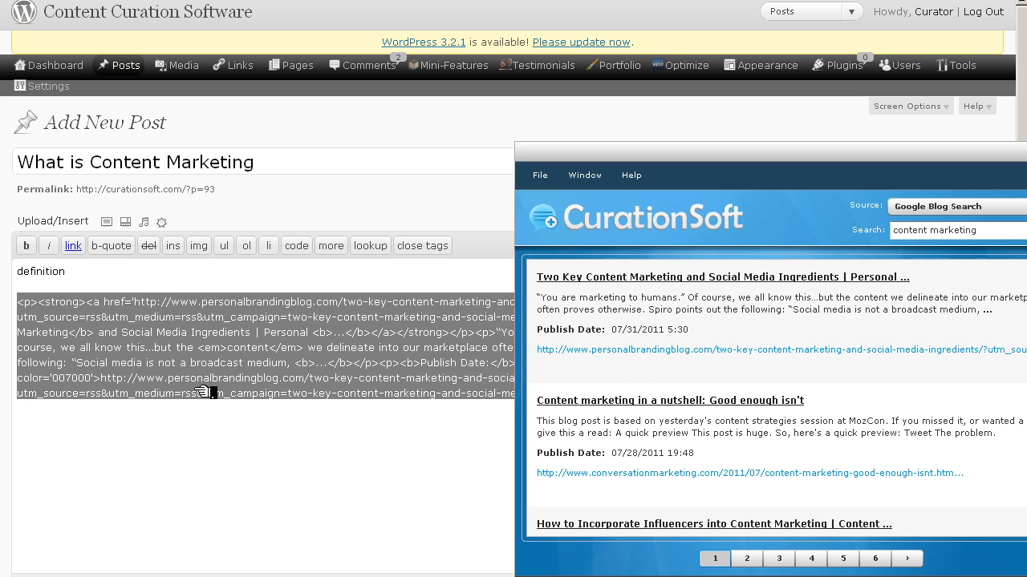
{"action": "mouse_move", "coordinate": [217, 379]}
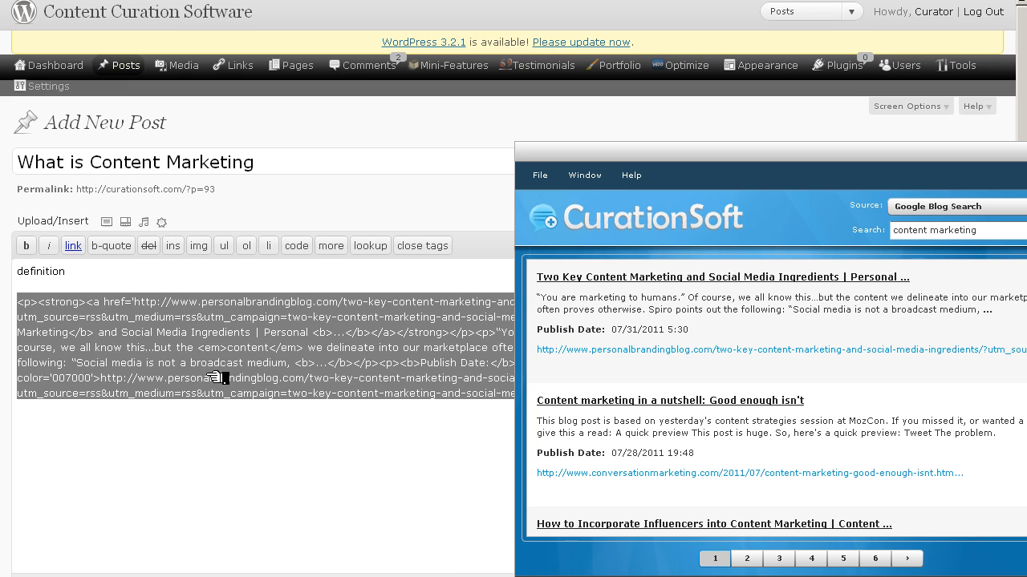
{"action": "mouse_move", "coordinate": [233, 347]}
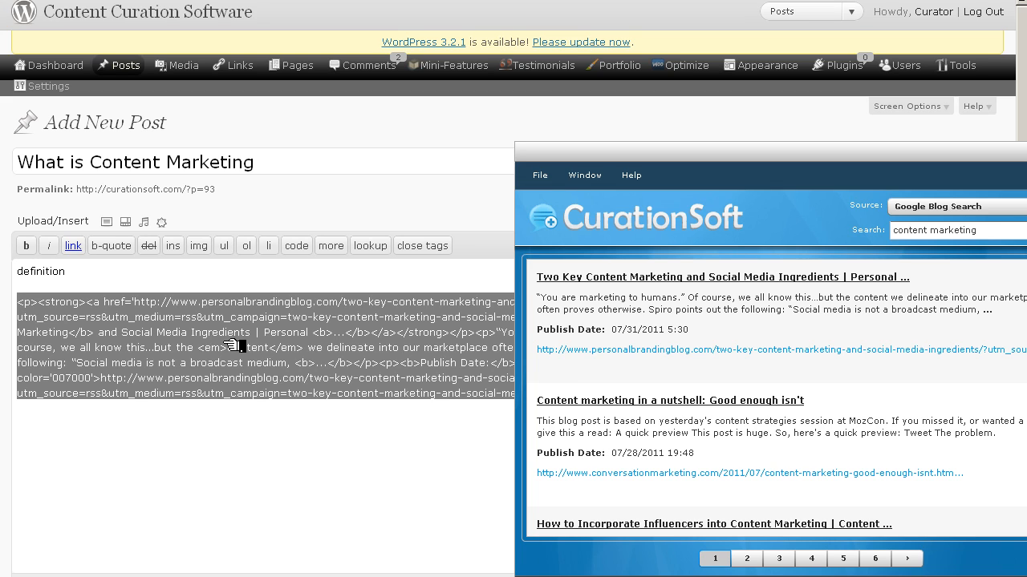
{"action": "mouse_move", "coordinate": [206, 344]}
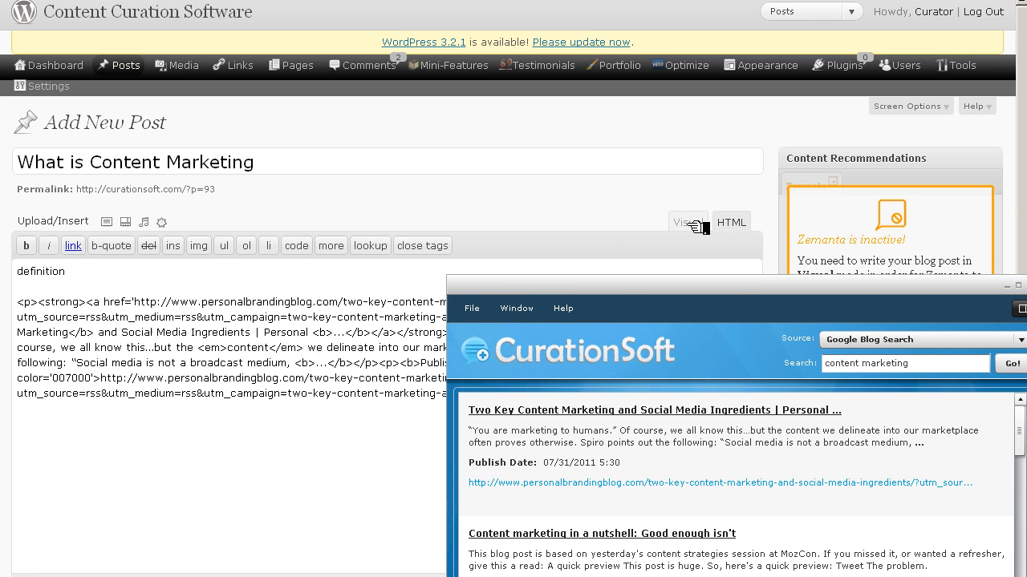
View the pasted Two Key excerpt in Visual mode, then show page 2 of the blog results
{"action": "left_click", "coordinate": [687, 222]}
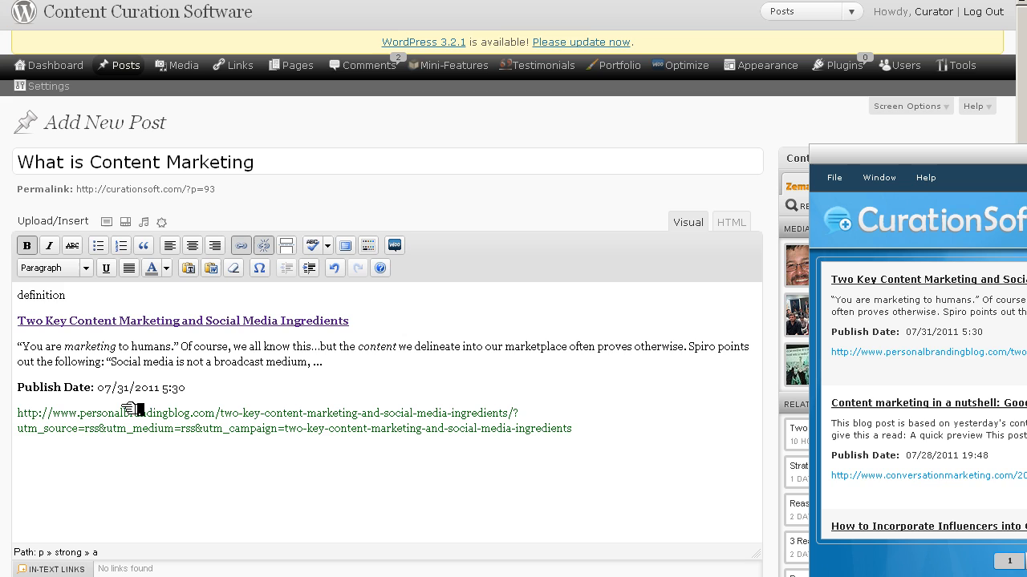
{"action": "mouse_move", "coordinate": [232, 345]}
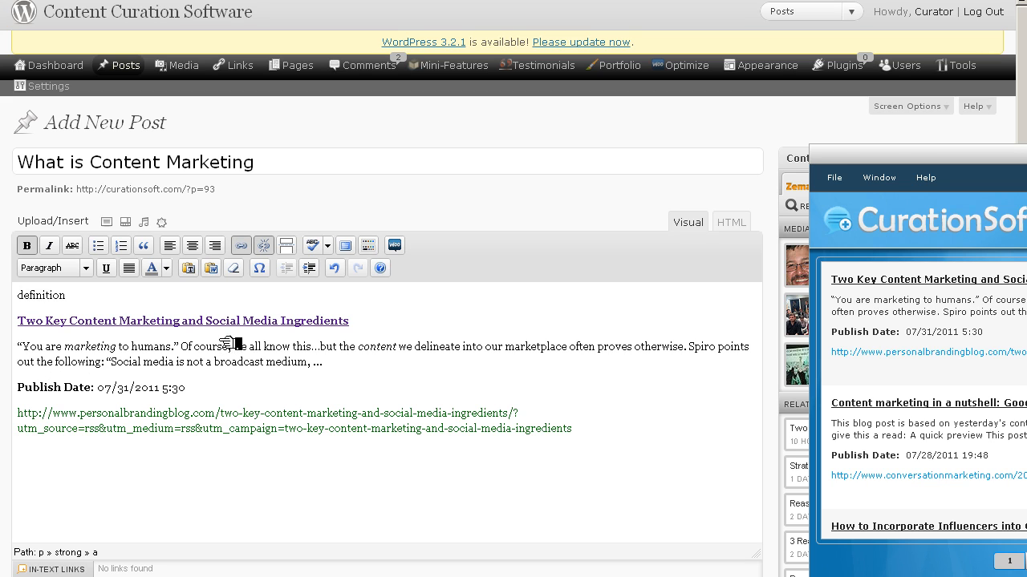
{"action": "mouse_move", "coordinate": [205, 332]}
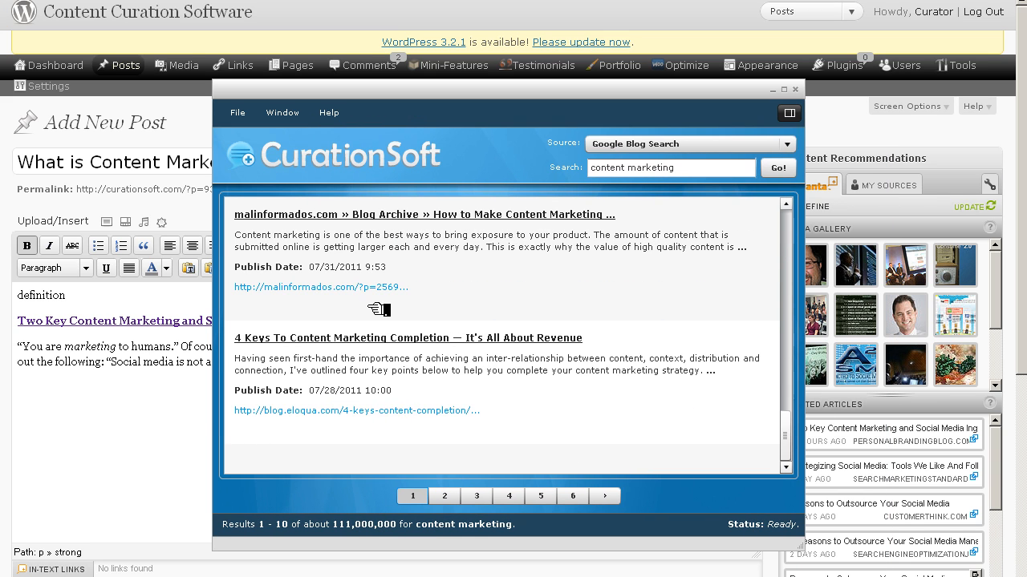
{"action": "mouse_move", "coordinate": [352, 401]}
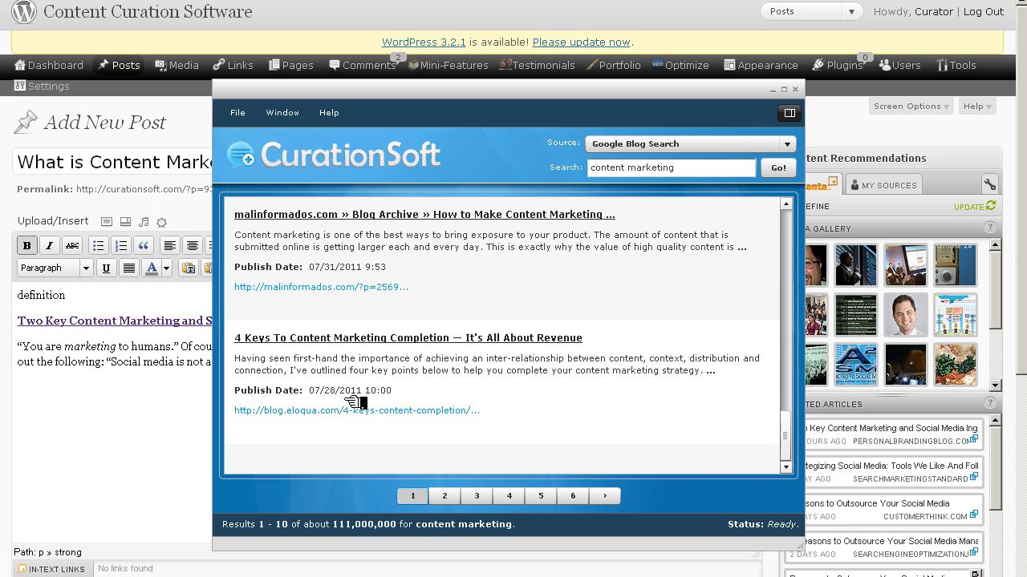
{"action": "left_click", "coordinate": [444, 495]}
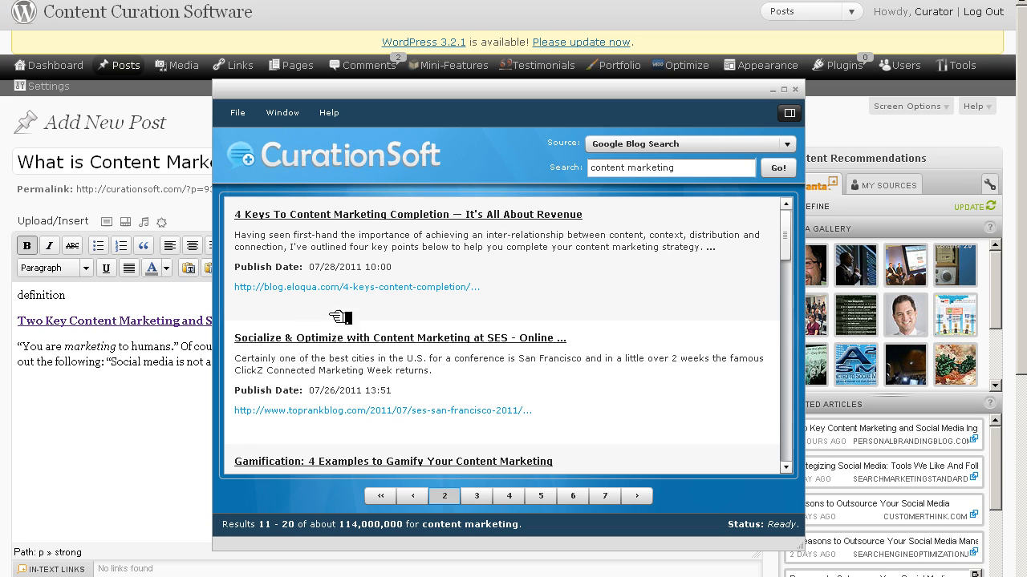
{"action": "mouse_move", "coordinate": [308, 337]}
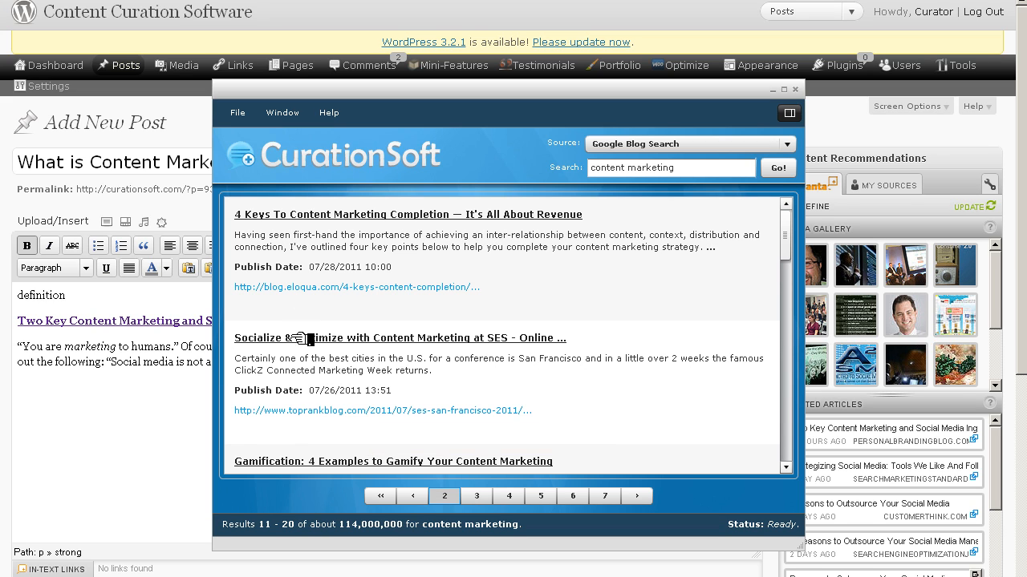
{"action": "mouse_move", "coordinate": [478, 347]}
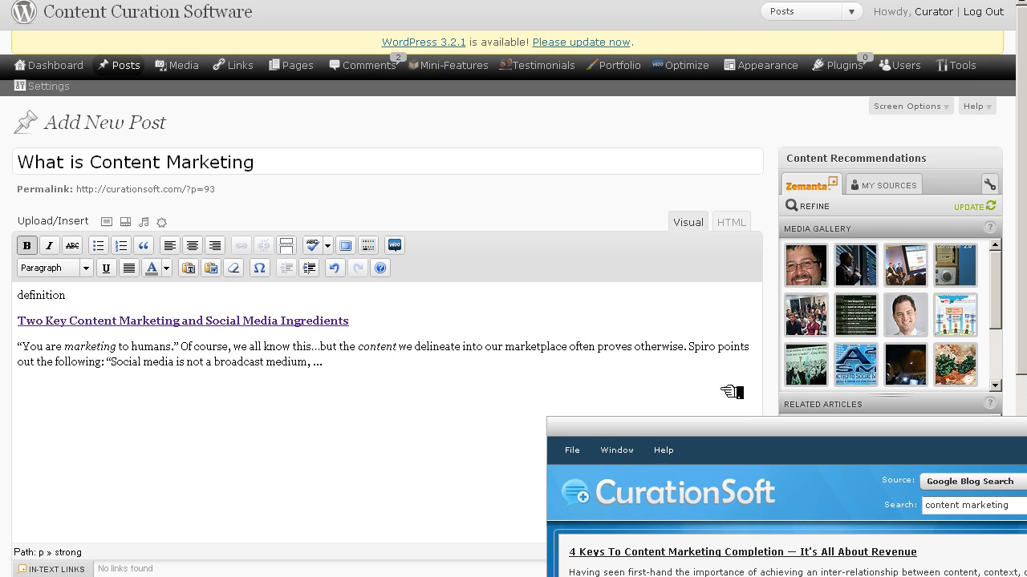
Add the Socialize & Optimize with Content Marketing at SES excerpt and return to Visual view
{"action": "left_click", "coordinate": [732, 222]}
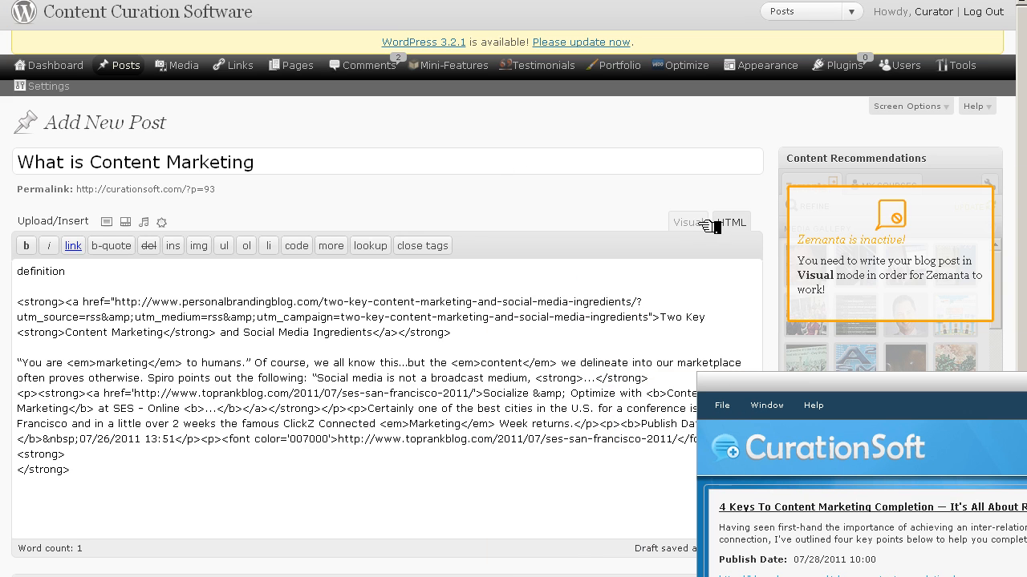
{"action": "left_click", "coordinate": [687, 221]}
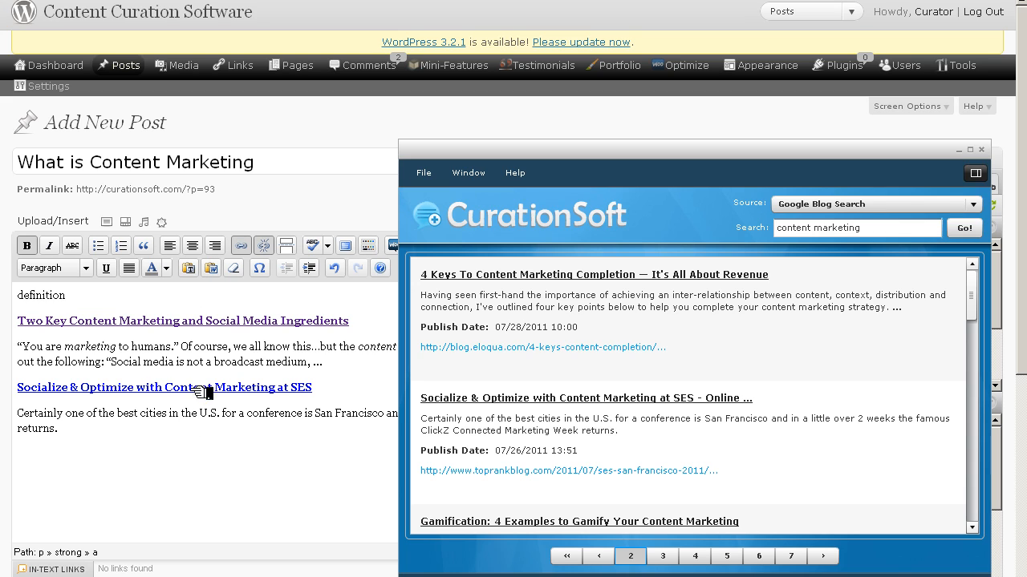
{"action": "mouse_move", "coordinate": [308, 296]}
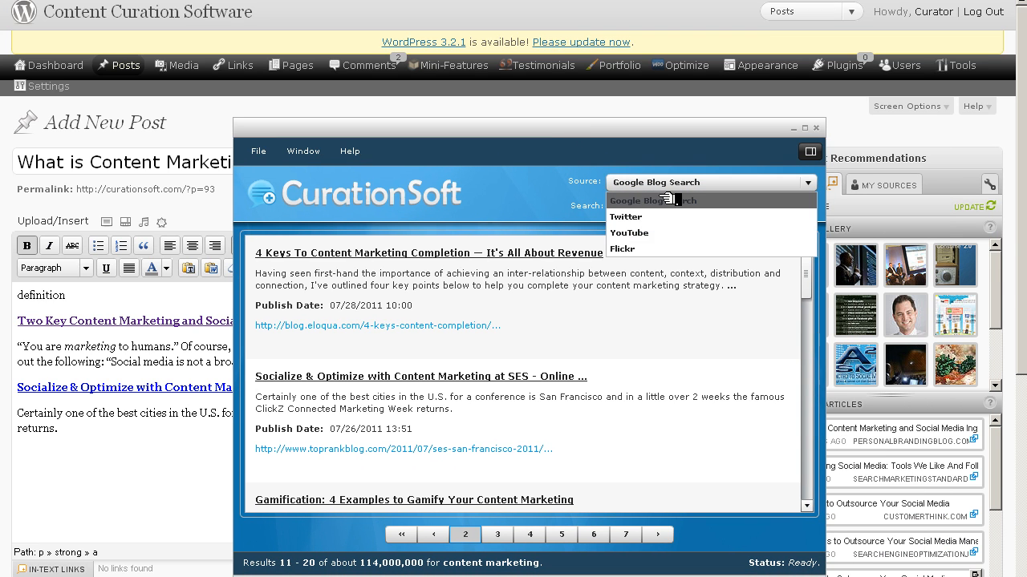
Switch the source to YouTube and insert the OpenView Ann Handley content curation video
{"action": "left_click", "coordinate": [629, 215]}
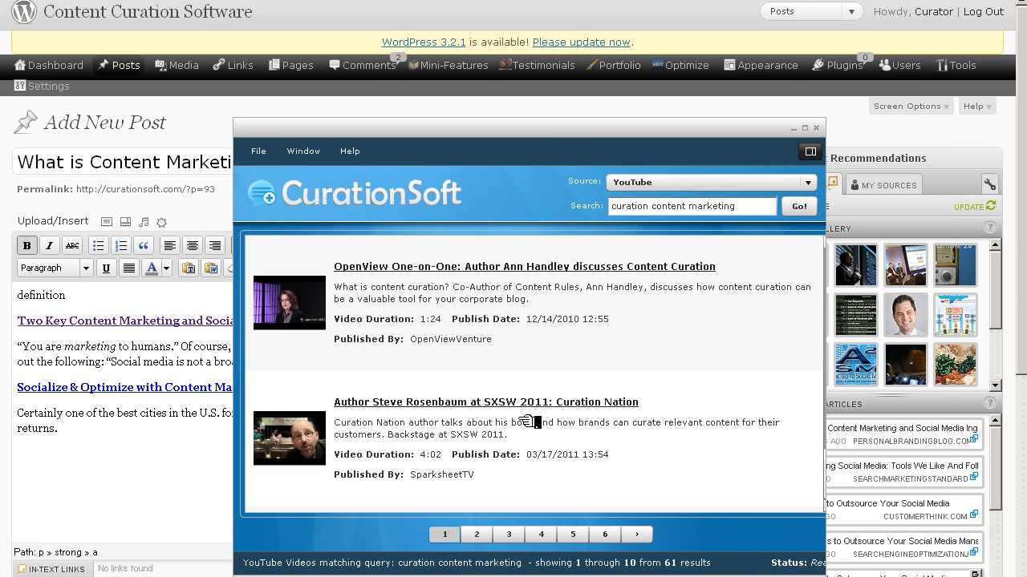
{"action": "mouse_move", "coordinate": [311, 379]}
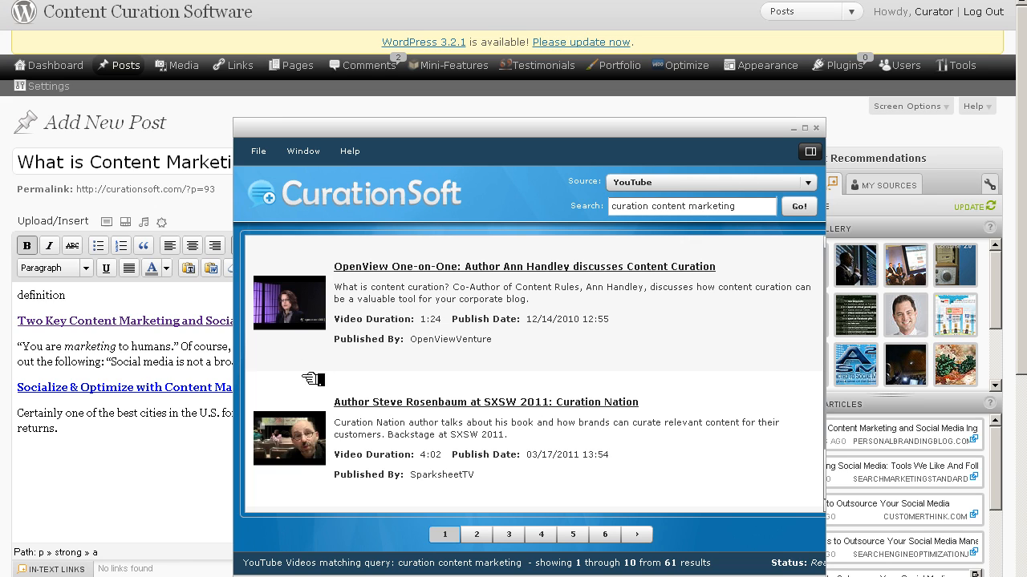
{"action": "mouse_move", "coordinate": [329, 131]}
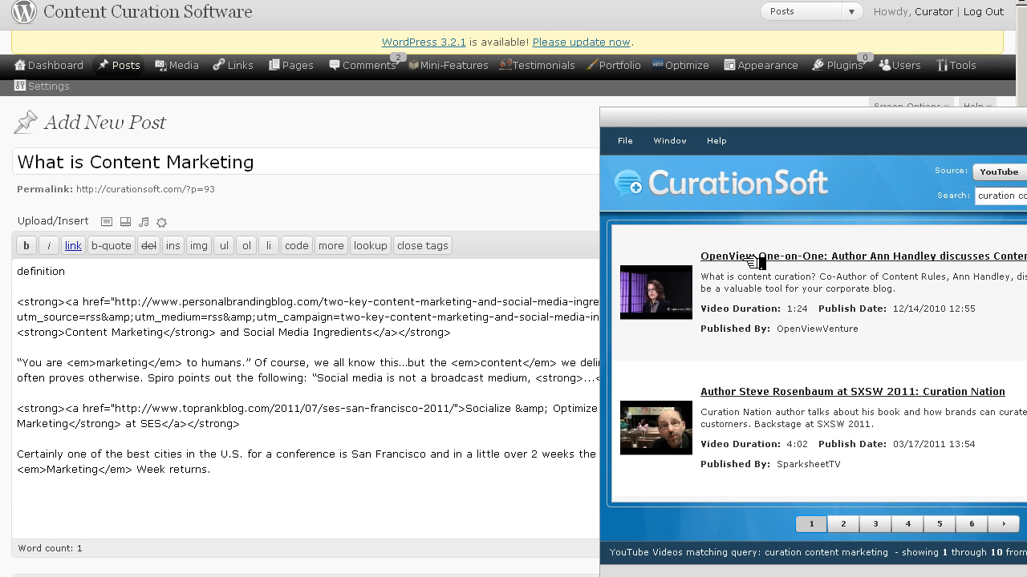
{"action": "left_click", "coordinate": [863, 257]}
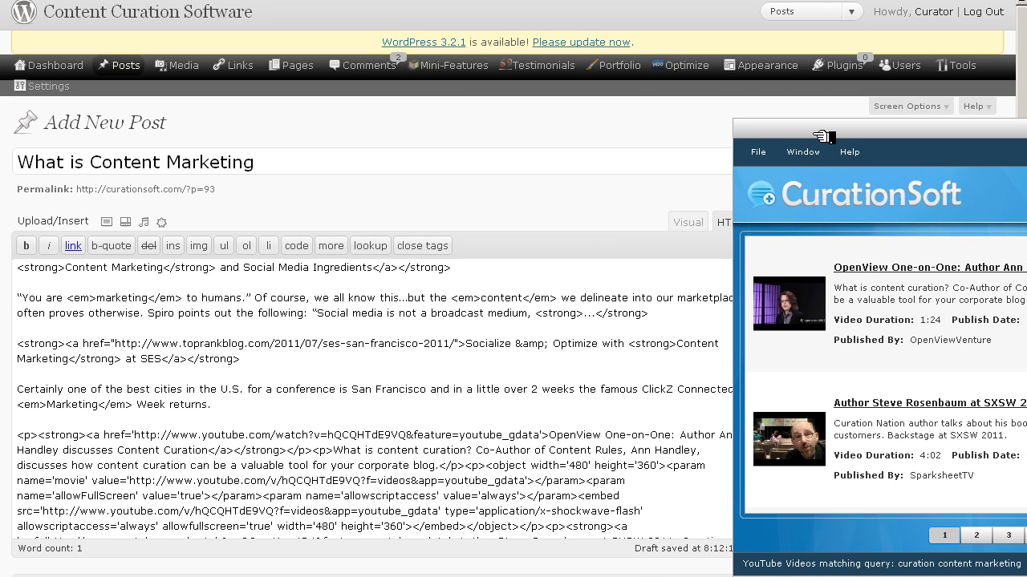
{"action": "left_click", "coordinate": [687, 222]}
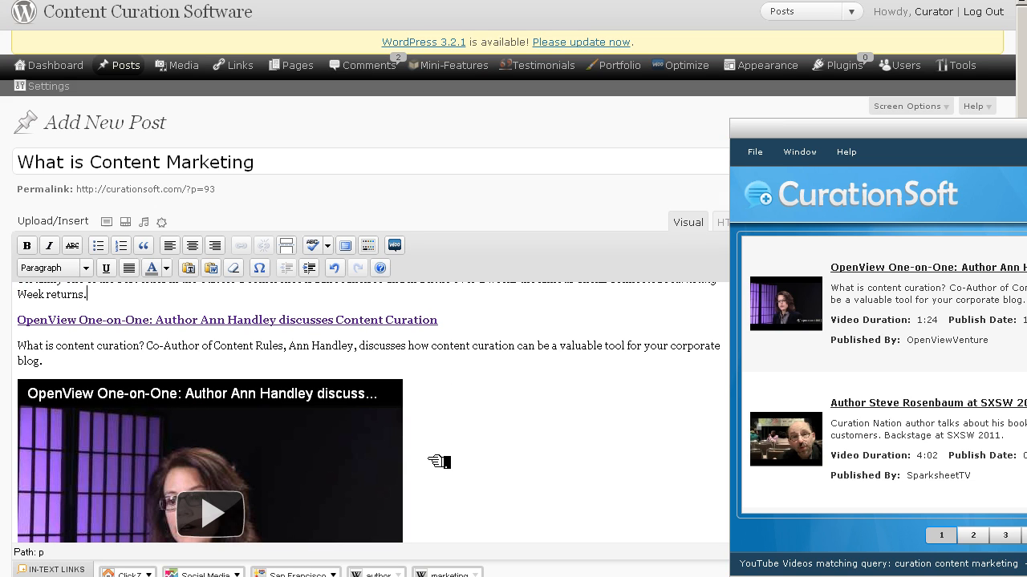
{"action": "mouse_move", "coordinate": [571, 489]}
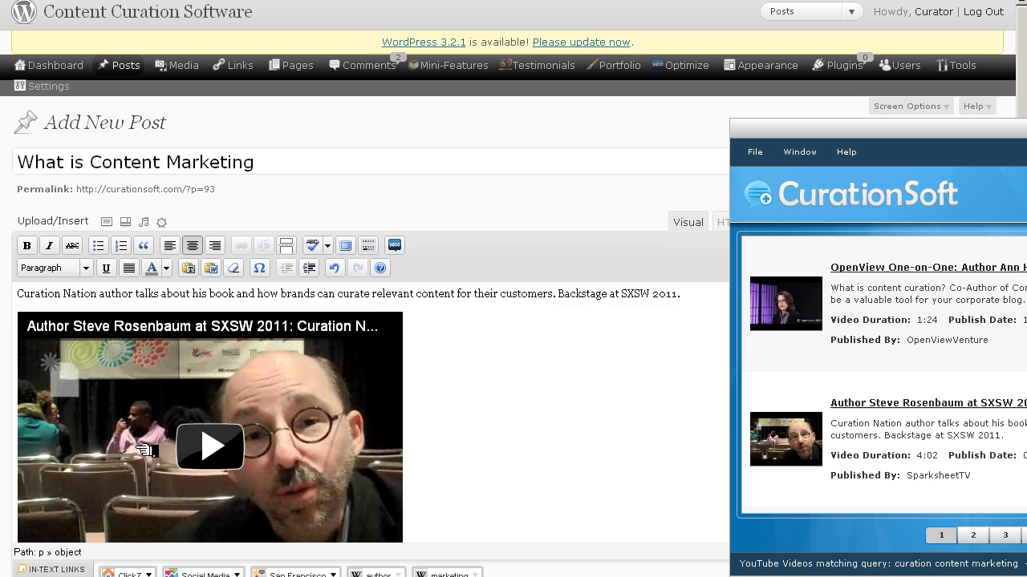
Scroll through the draft to review the curated excerpts and the embedded Ann Handley video
{"action": "scroll", "scroll_direction": "down", "scroll_amount": 3}
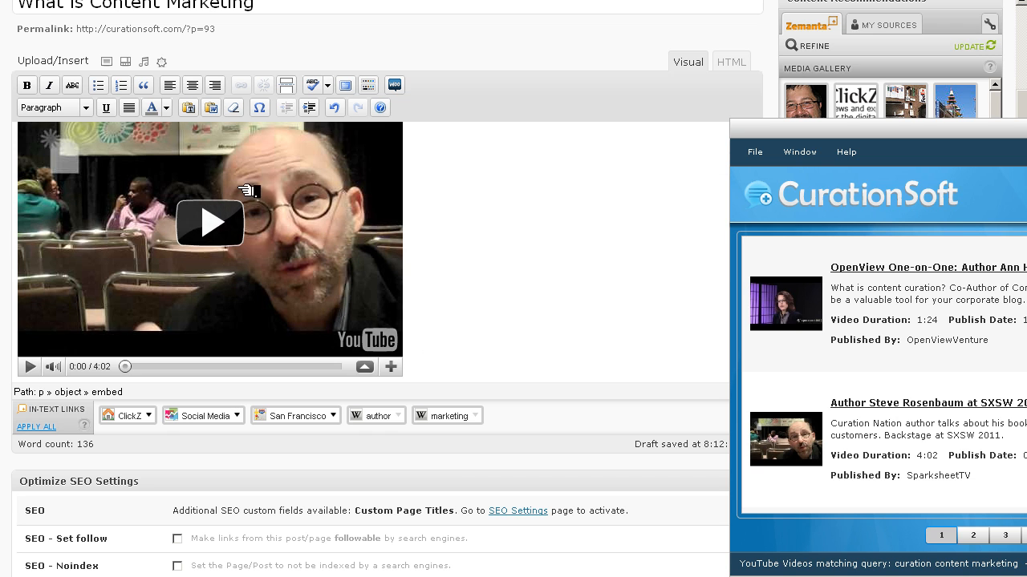
{"action": "scroll", "scroll_direction": "up", "scroll_amount": 3}
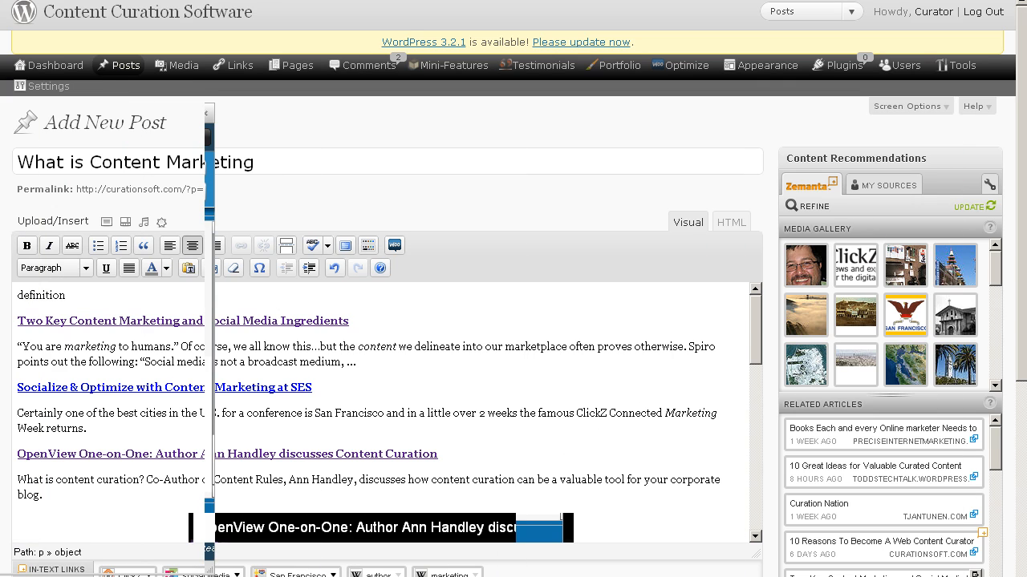
{"action": "scroll", "scroll_direction": "down", "scroll_amount": 3}
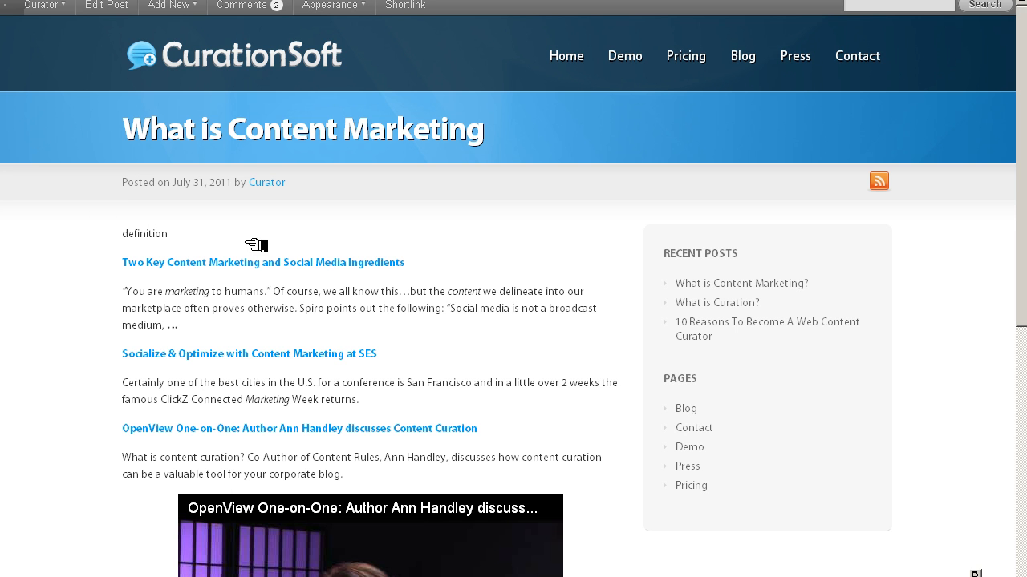
Scroll the live 'What is Content Marketing?' post checking the excerpts and both YouTube embeds
{"action": "scroll", "scroll_direction": "down", "scroll_amount": 3}
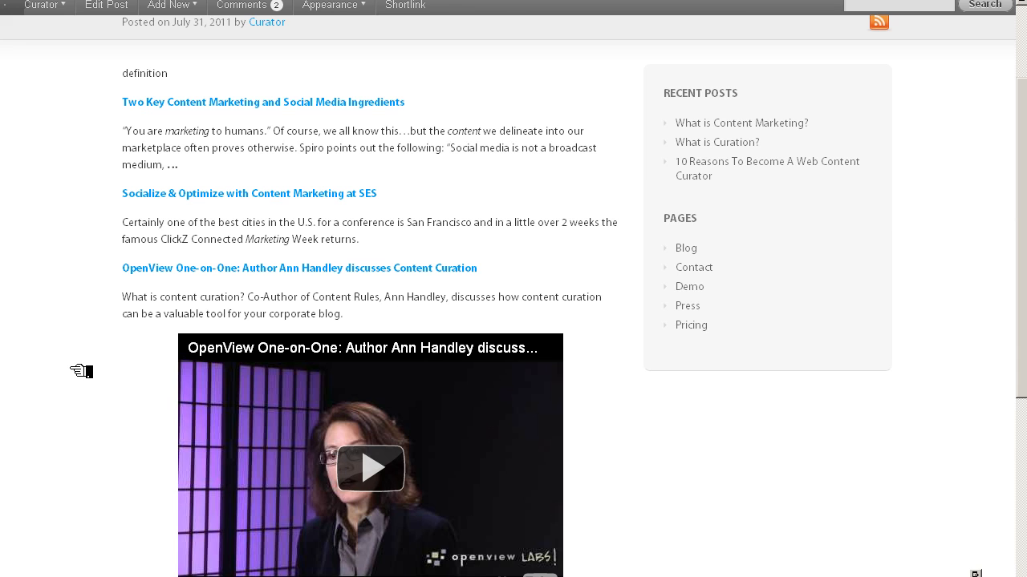
{"action": "scroll", "scroll_direction": "up", "scroll_amount": 3}
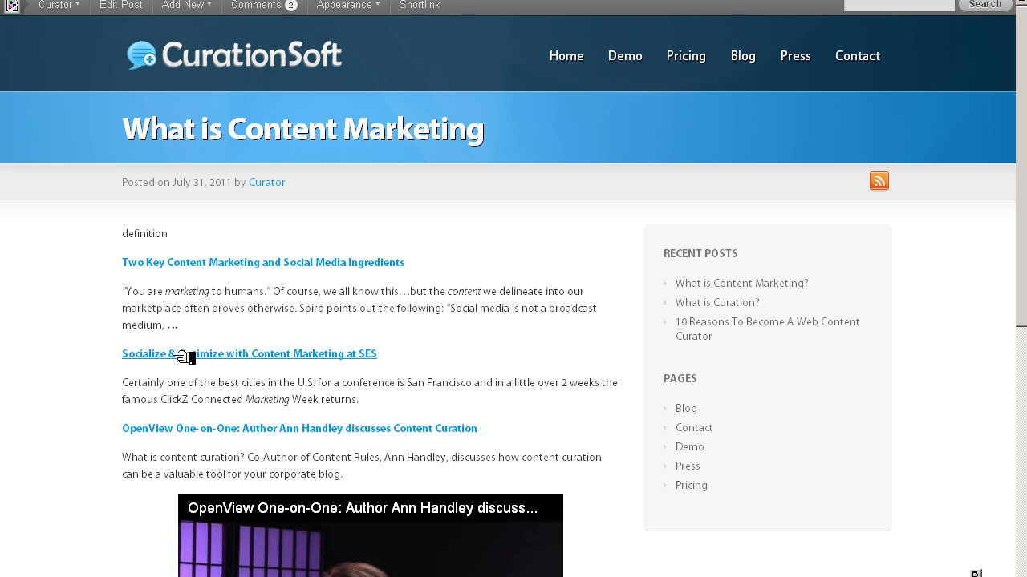
{"action": "scroll", "scroll_direction": "down", "scroll_amount": 3}
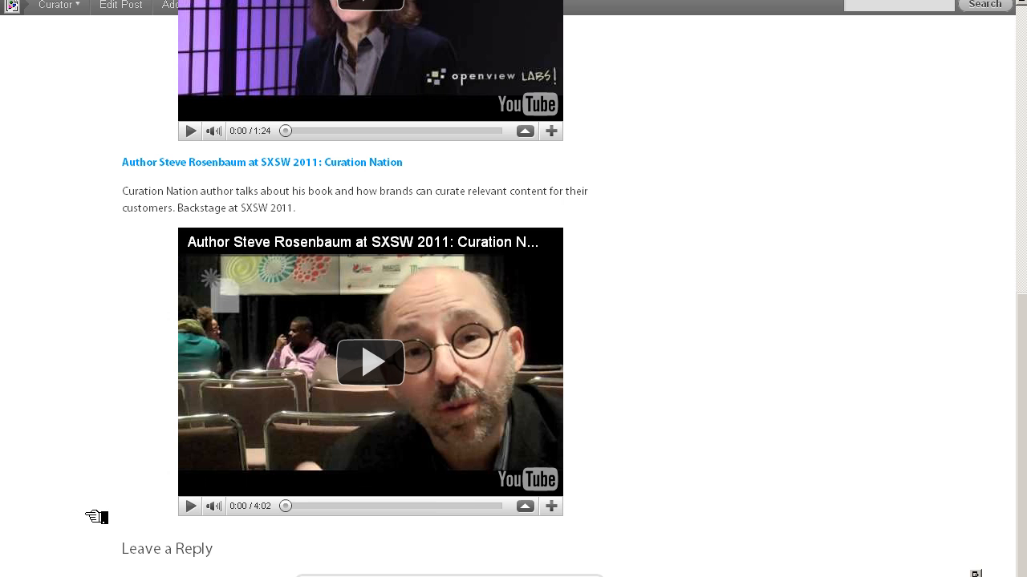
{"action": "scroll", "scroll_direction": "up", "scroll_amount": 3}
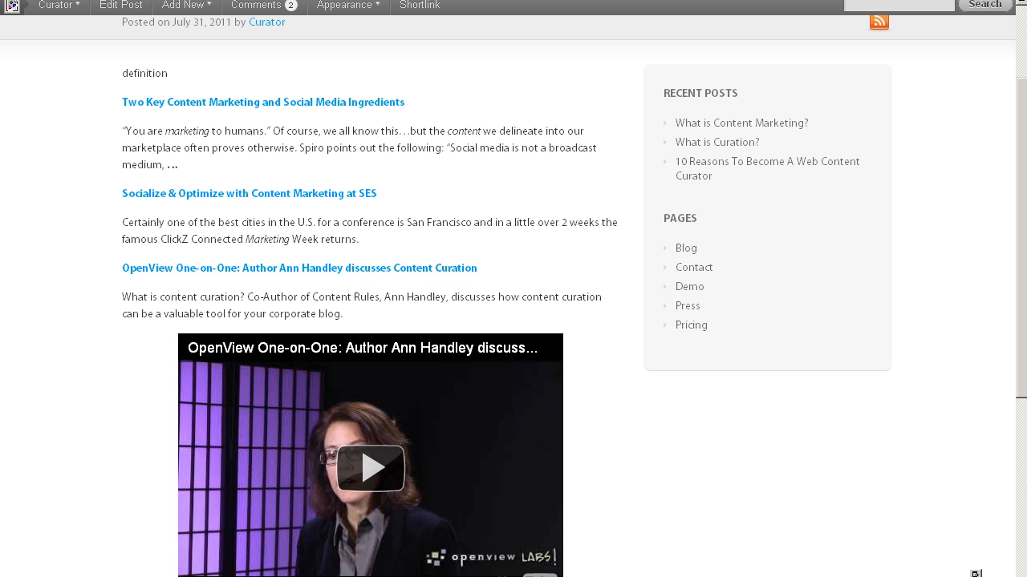
{"action": "scroll", "scroll_direction": "down", "scroll_amount": 3}
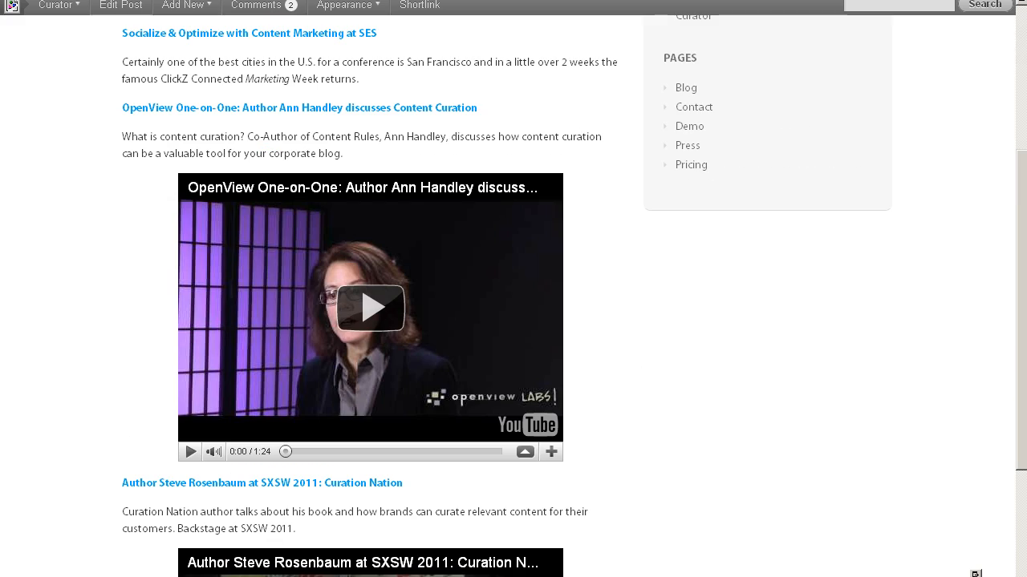
{"action": "scroll", "scroll_direction": "up", "scroll_amount": 3}
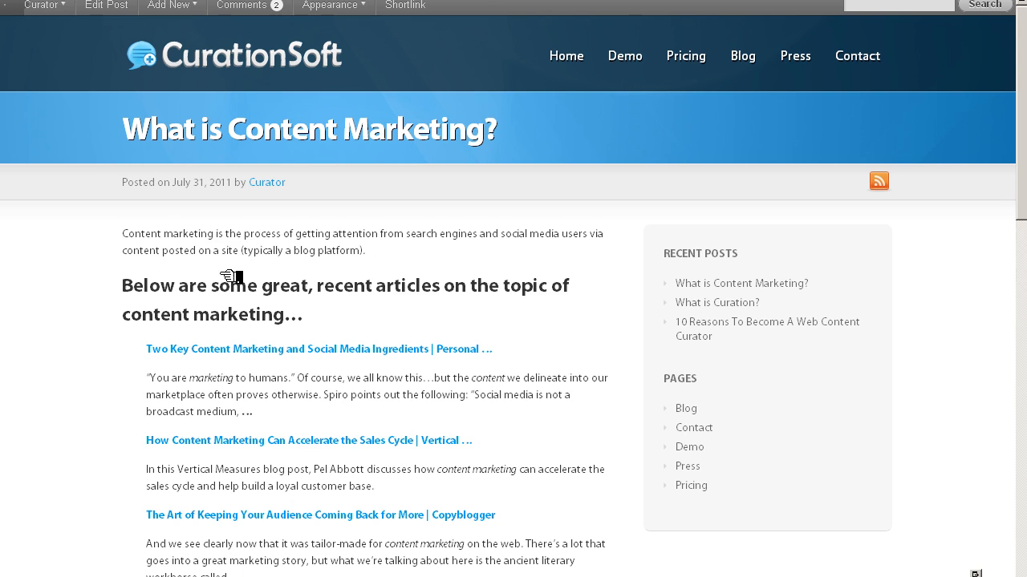
{"action": "mouse_move", "coordinate": [456, 263]}
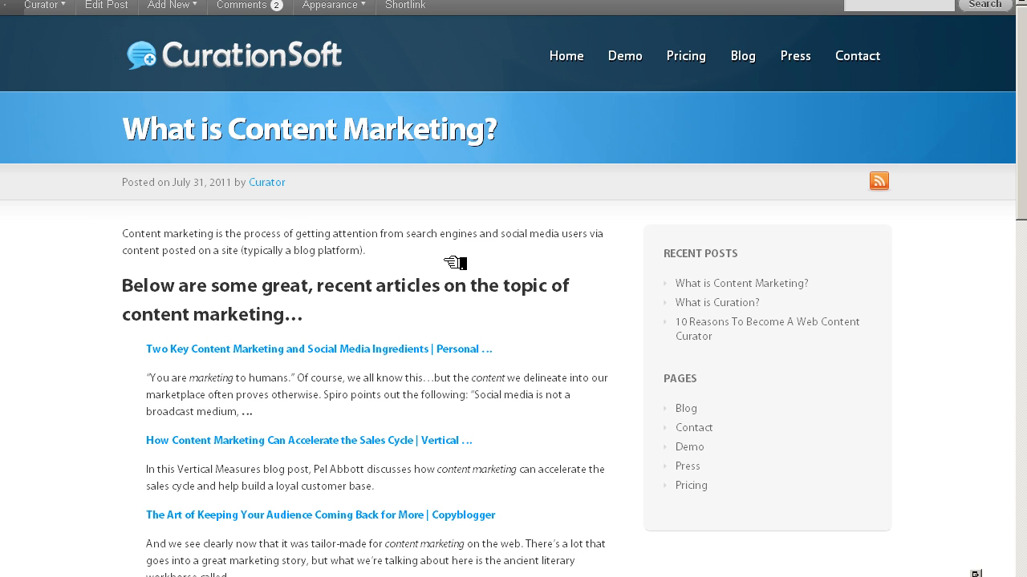
{"action": "mouse_move", "coordinate": [173, 389]}
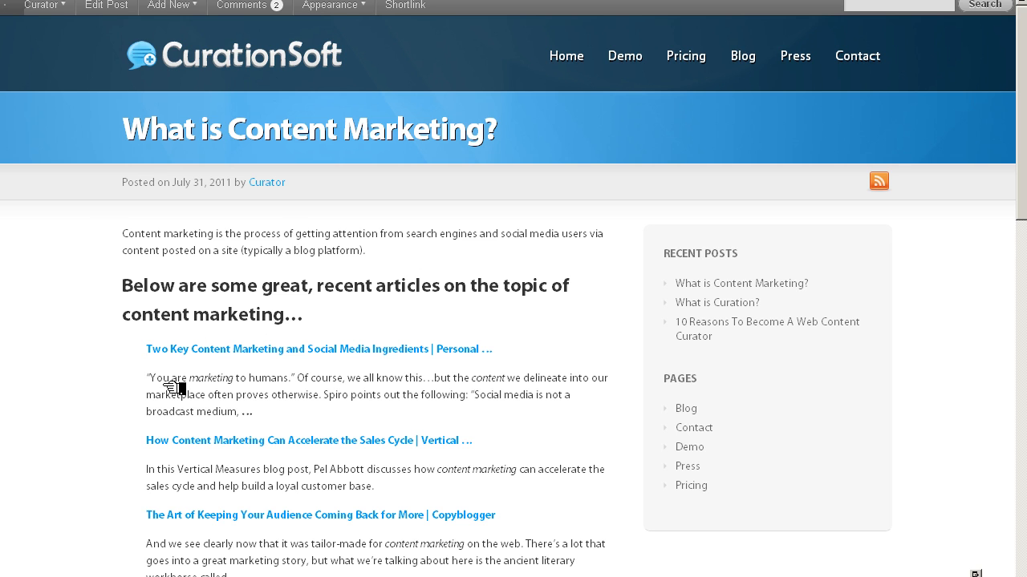
Scroll the live post down through its curation article lists and Curation Expert Videos section
{"action": "scroll", "scroll_direction": "down", "scroll_amount": 3}
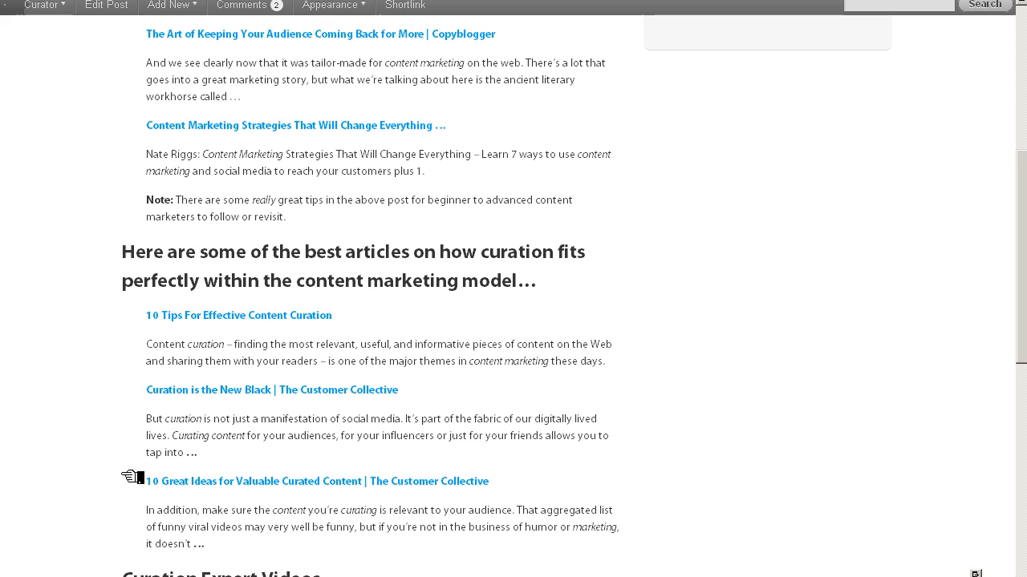
{"action": "scroll", "scroll_direction": "down", "scroll_amount": 3}
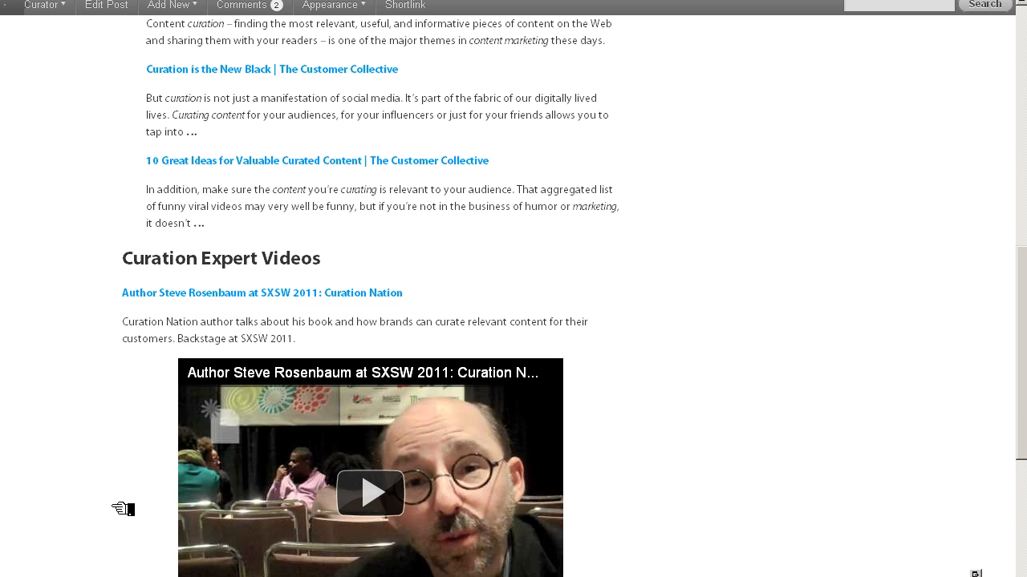
{"action": "scroll", "scroll_direction": "up", "scroll_amount": 3}
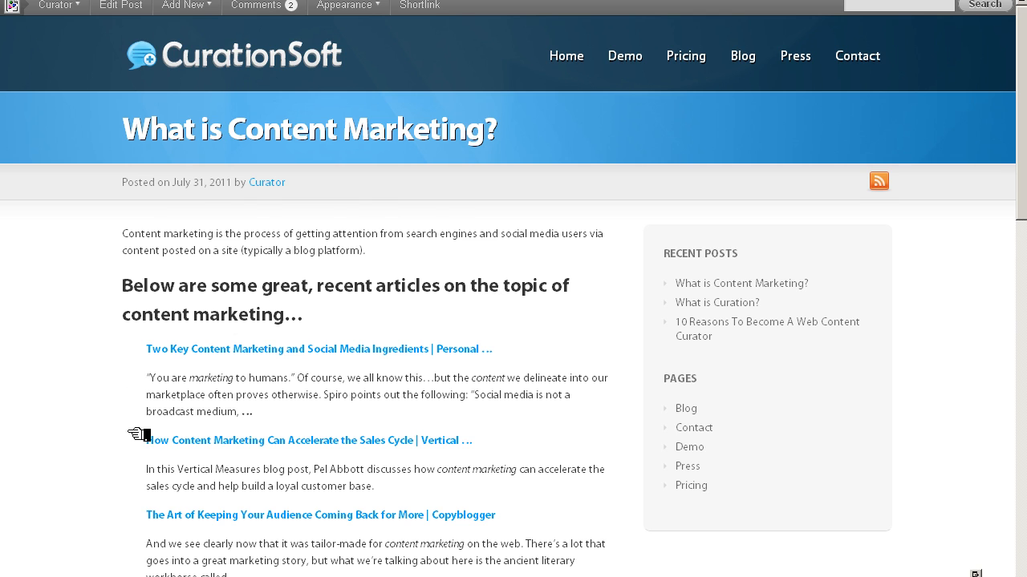
{"action": "scroll", "scroll_direction": "down", "scroll_amount": 3}
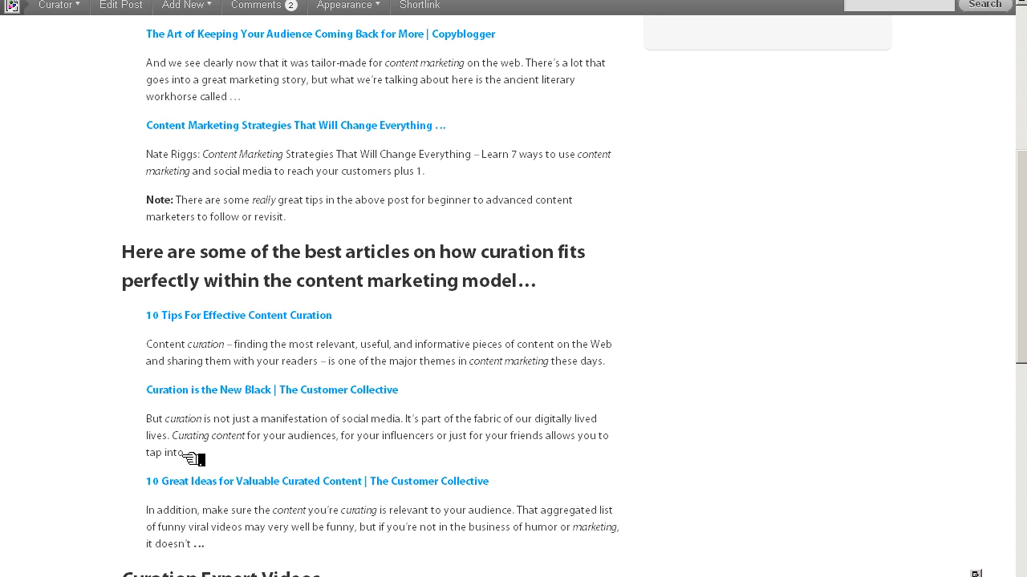
{"action": "mouse_move", "coordinate": [371, 304]}
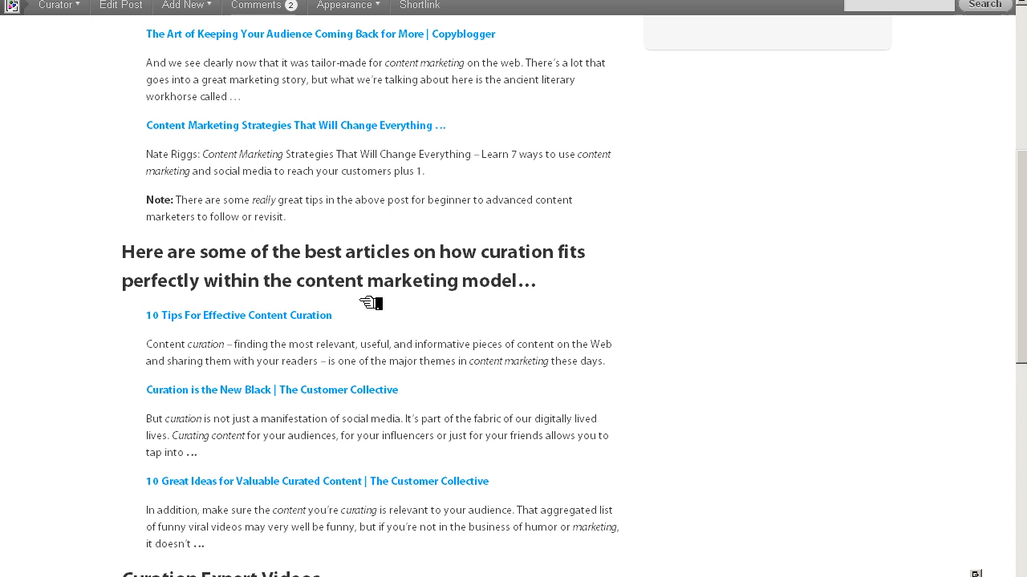
{"action": "mouse_move", "coordinate": [136, 395]}
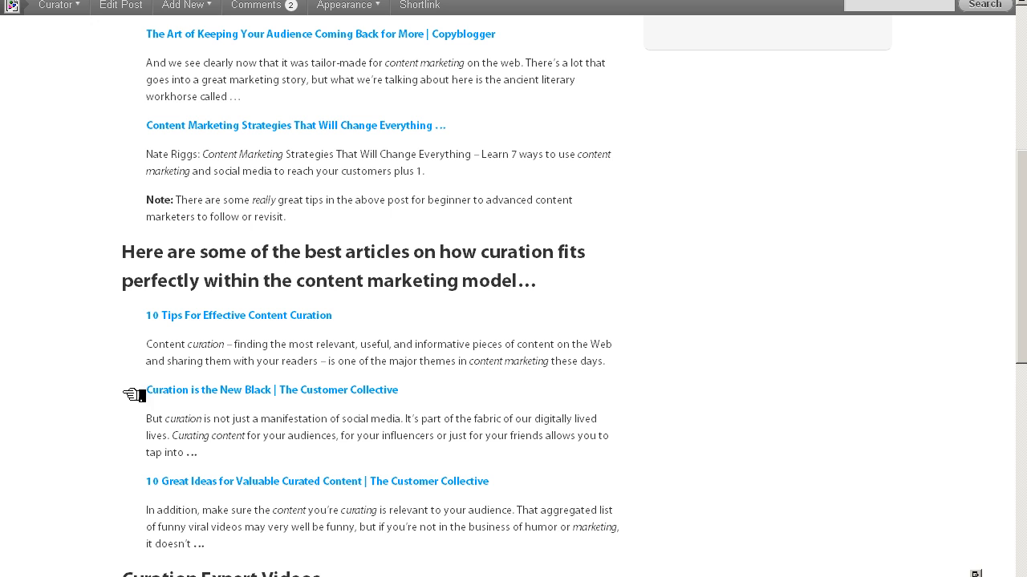
{"action": "scroll", "scroll_direction": "down", "scroll_amount": 3}
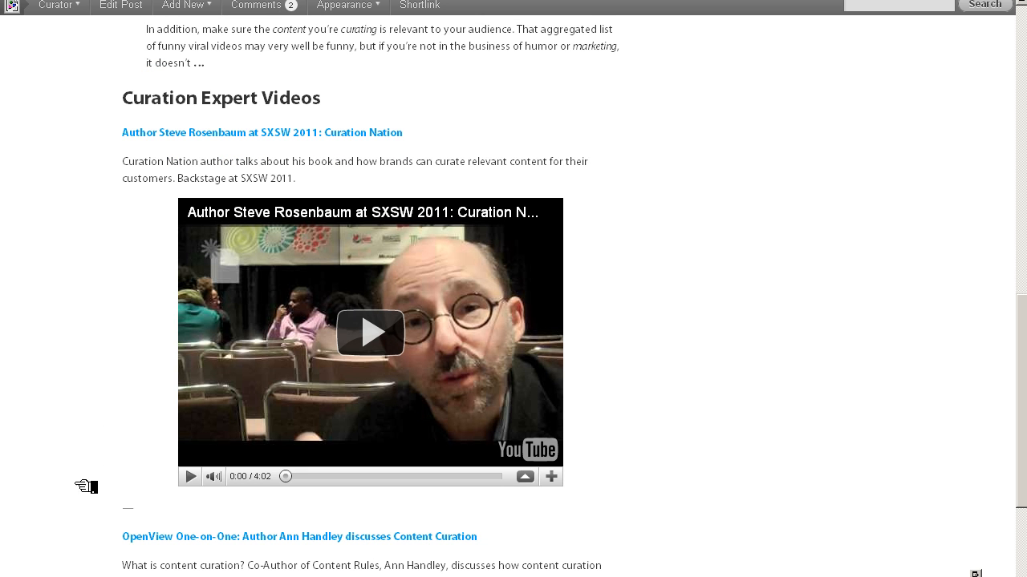
{"action": "scroll", "scroll_direction": "up", "scroll_amount": 3}
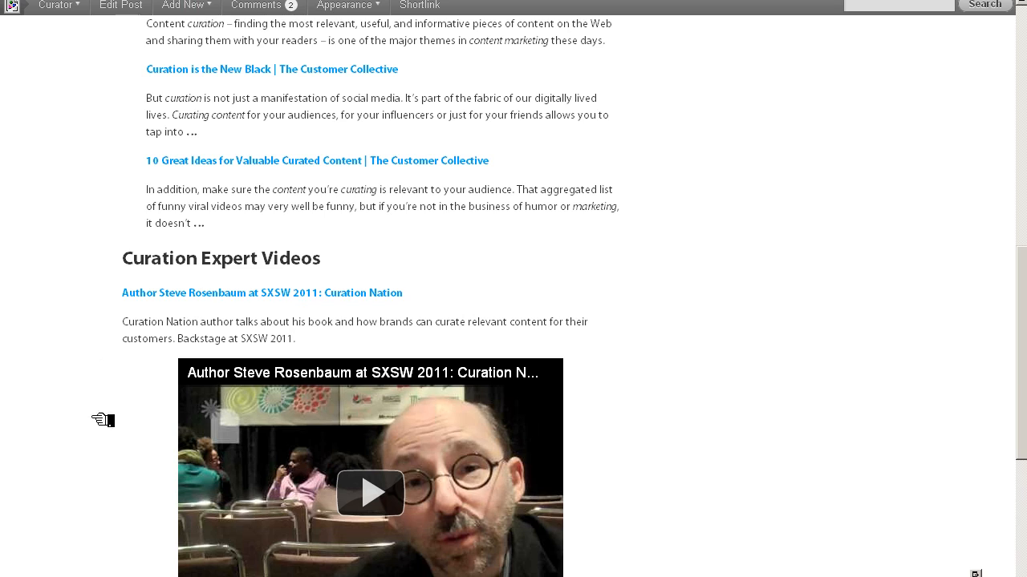
{"action": "scroll", "scroll_direction": "down", "scroll_amount": 3}
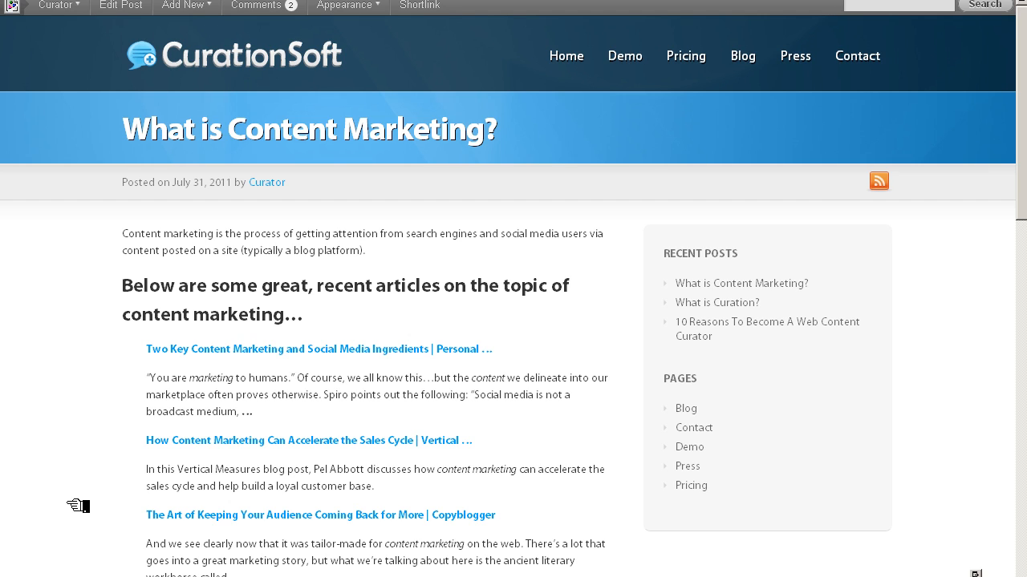
{"action": "mouse_move", "coordinate": [141, 537]}
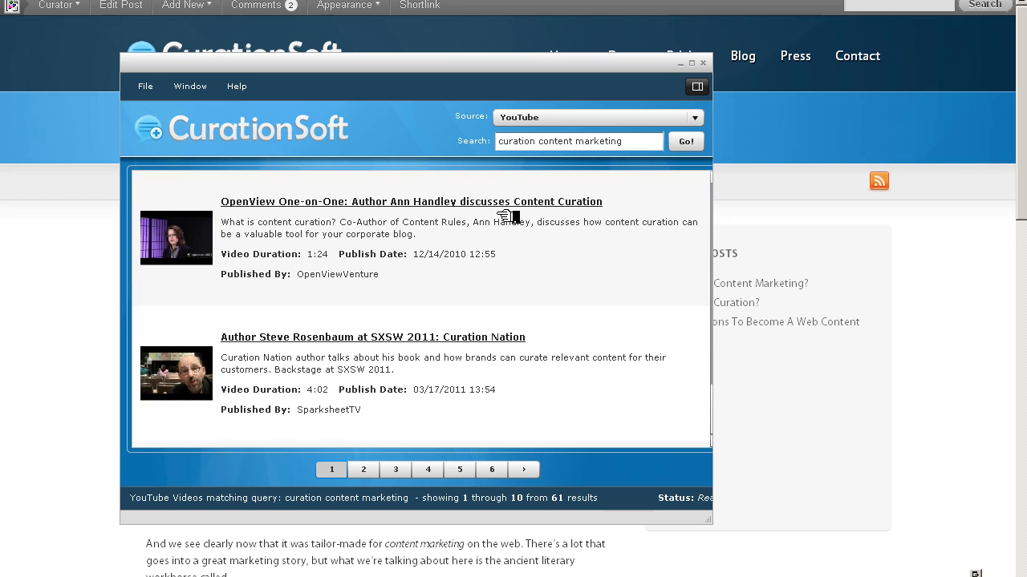
{"action": "mouse_move", "coordinate": [516, 221]}
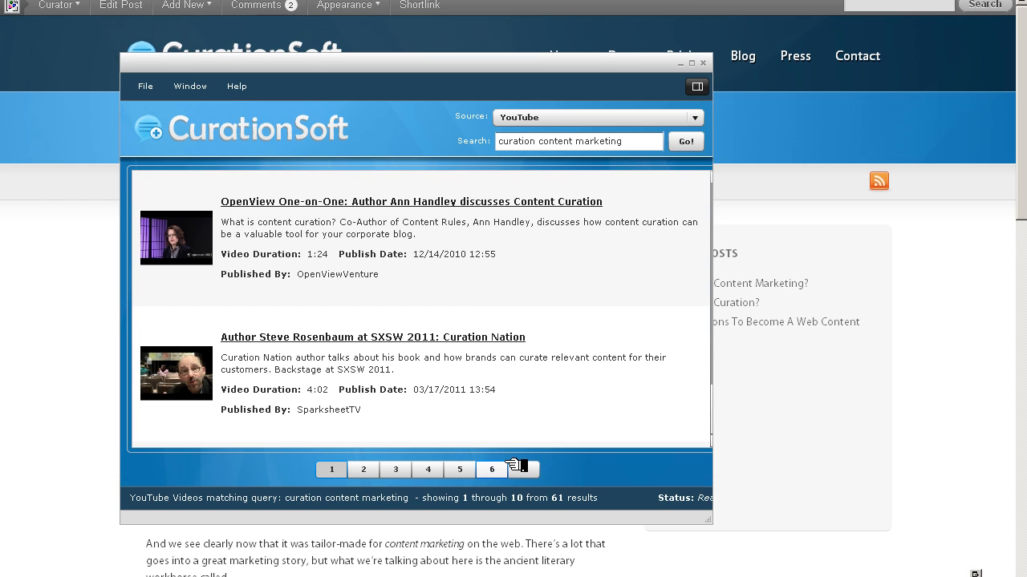
Switch the CurationSoft source to Google Blog Search for 'curation content marketing' results
{"action": "left_click", "coordinate": [596, 117]}
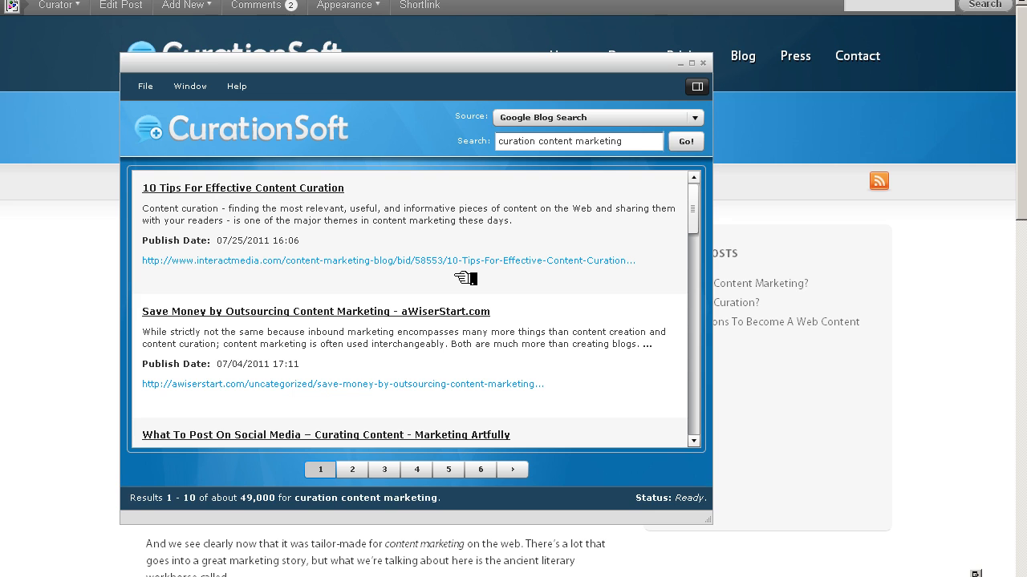
{"action": "mouse_move", "coordinate": [98, 311]}
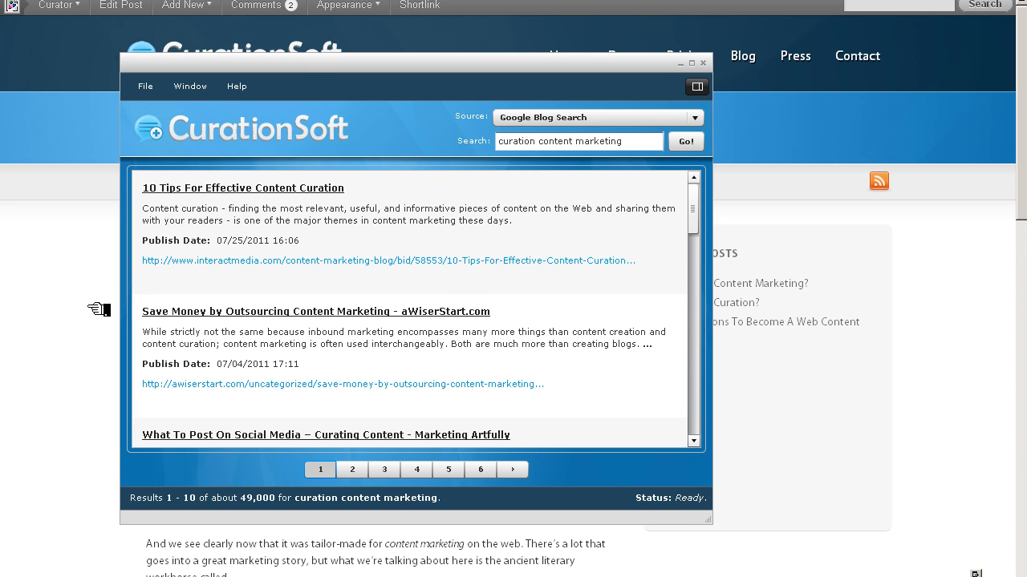
Close CurationSoft, review the post from definition to expert videos, and select its title
{"action": "left_click", "coordinate": [702, 63]}
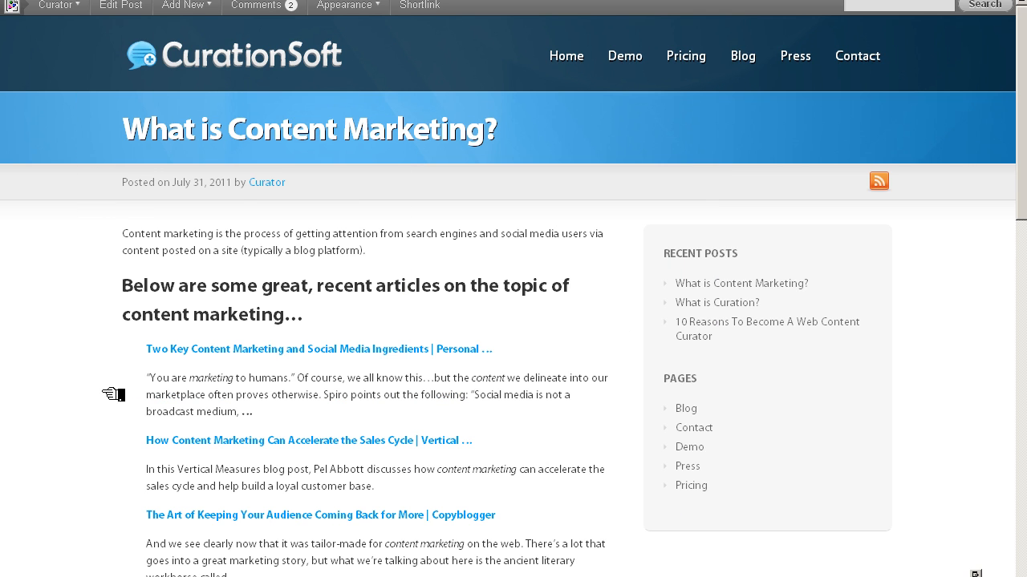
{"action": "scroll", "scroll_direction": "down", "scroll_amount": 3}
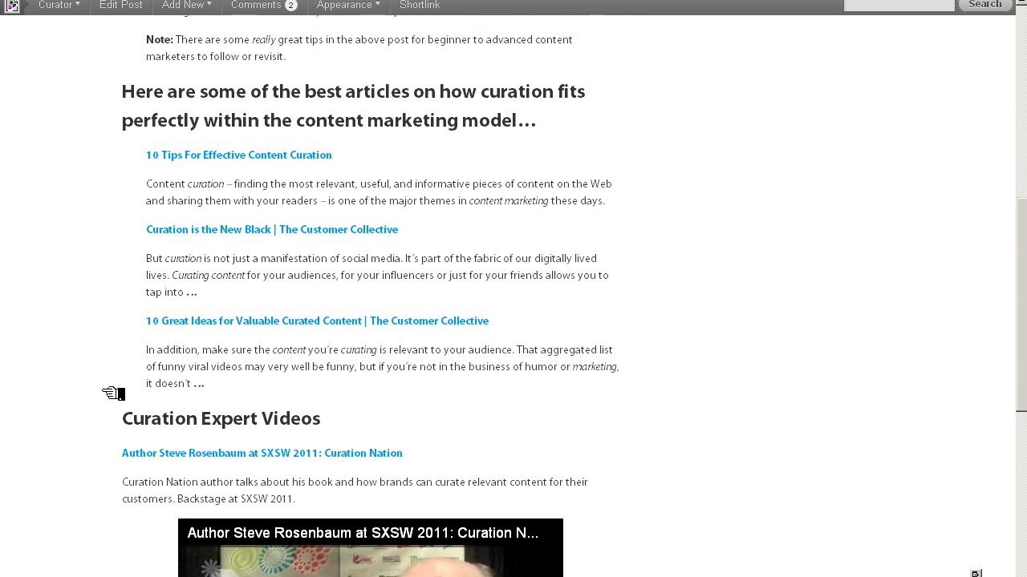
{"action": "scroll", "scroll_direction": "down", "scroll_amount": 3}
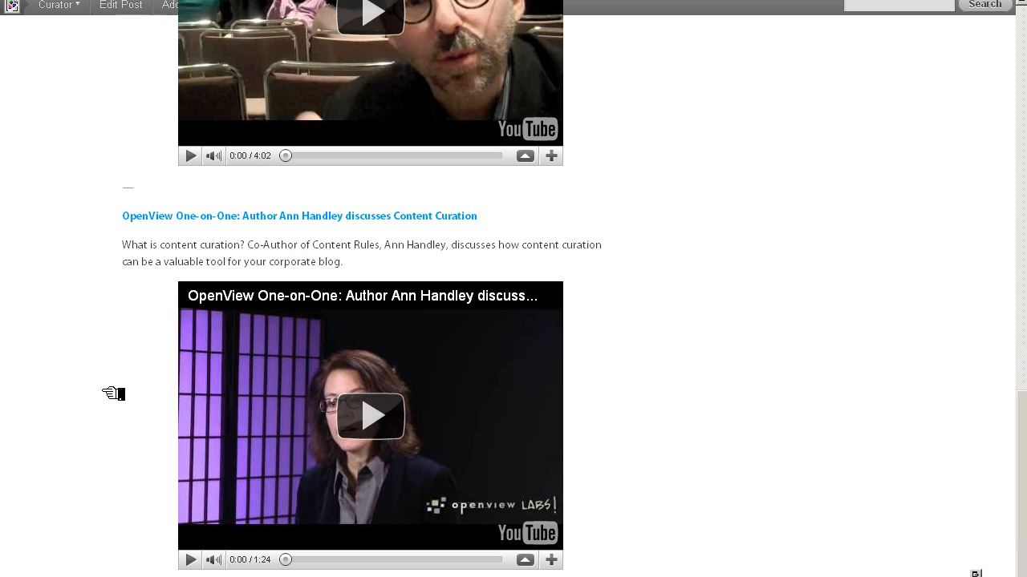
{"action": "scroll", "scroll_direction": "up", "scroll_amount": 3}
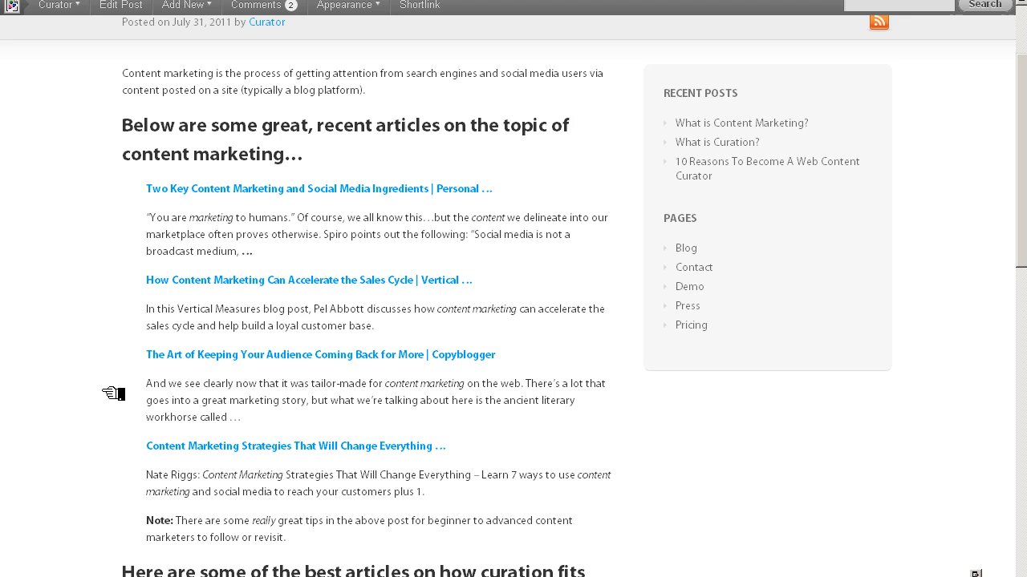
{"action": "scroll", "scroll_direction": "up", "scroll_amount": 3}
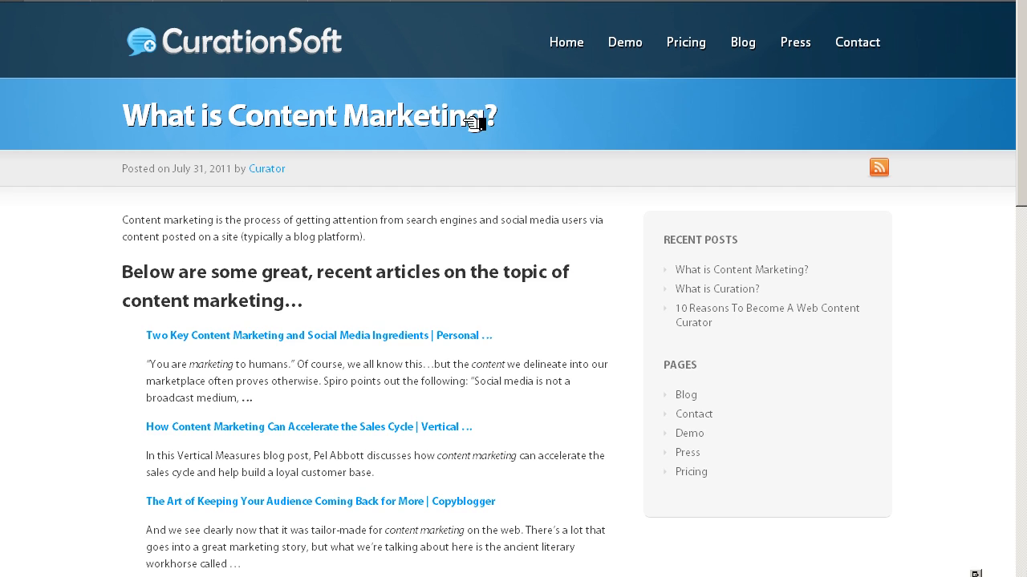
{"action": "mouse_move", "coordinate": [510, 120]}
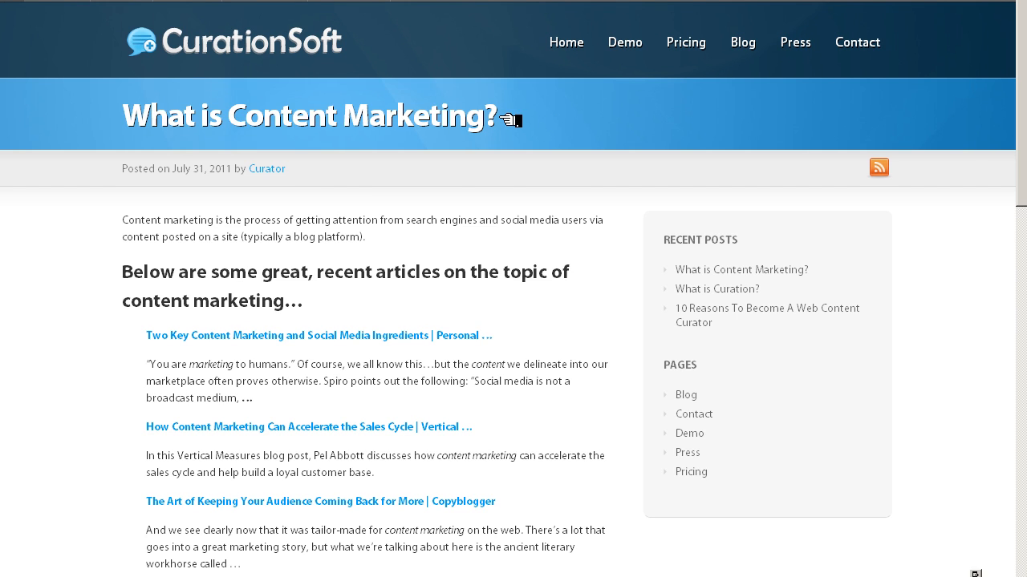
{"action": "double_click", "coordinate": [308, 116]}
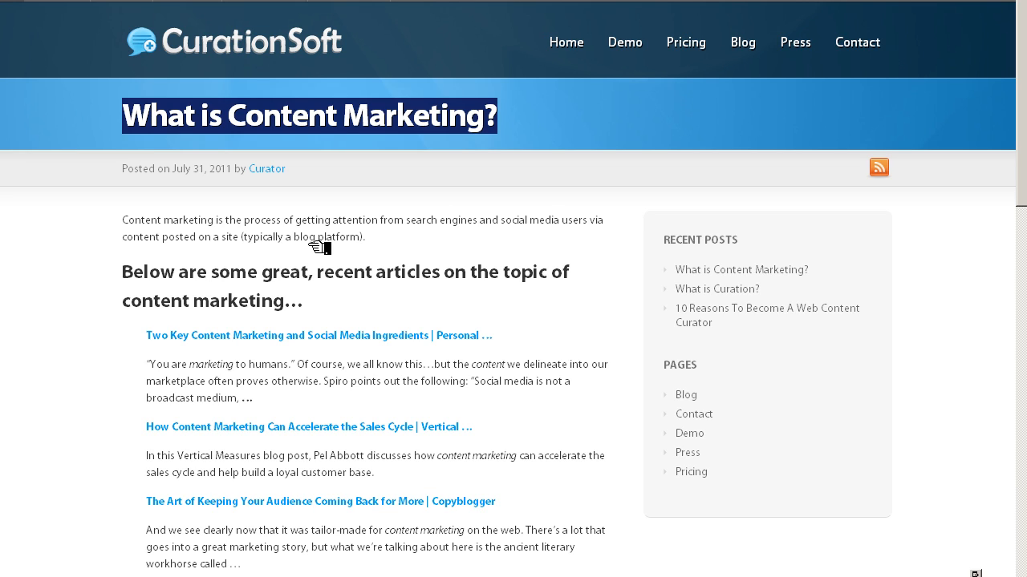
{"action": "mouse_move", "coordinate": [297, 253]}
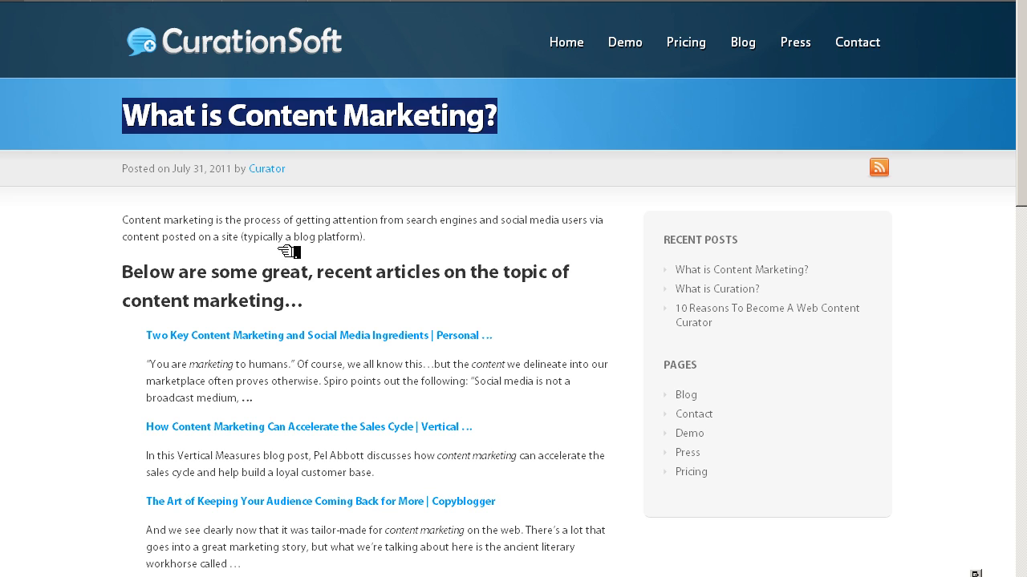